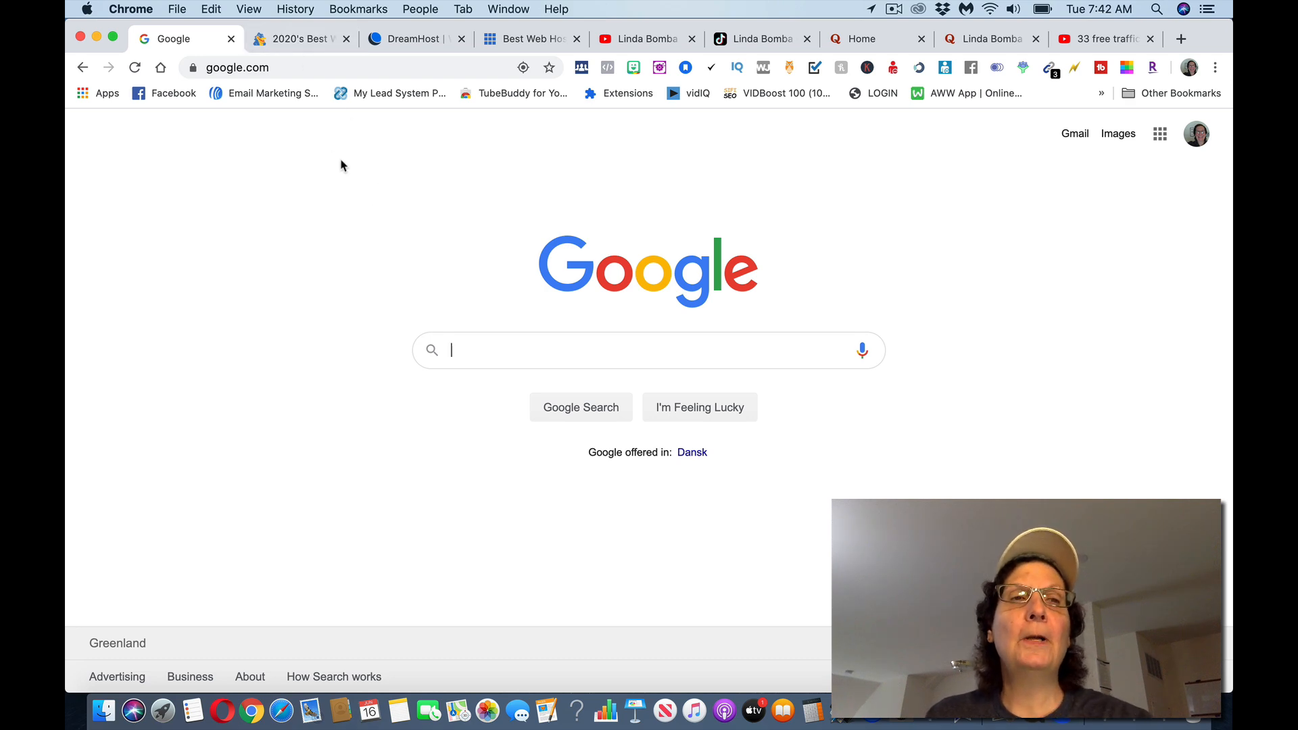
mouse_move(341, 158)
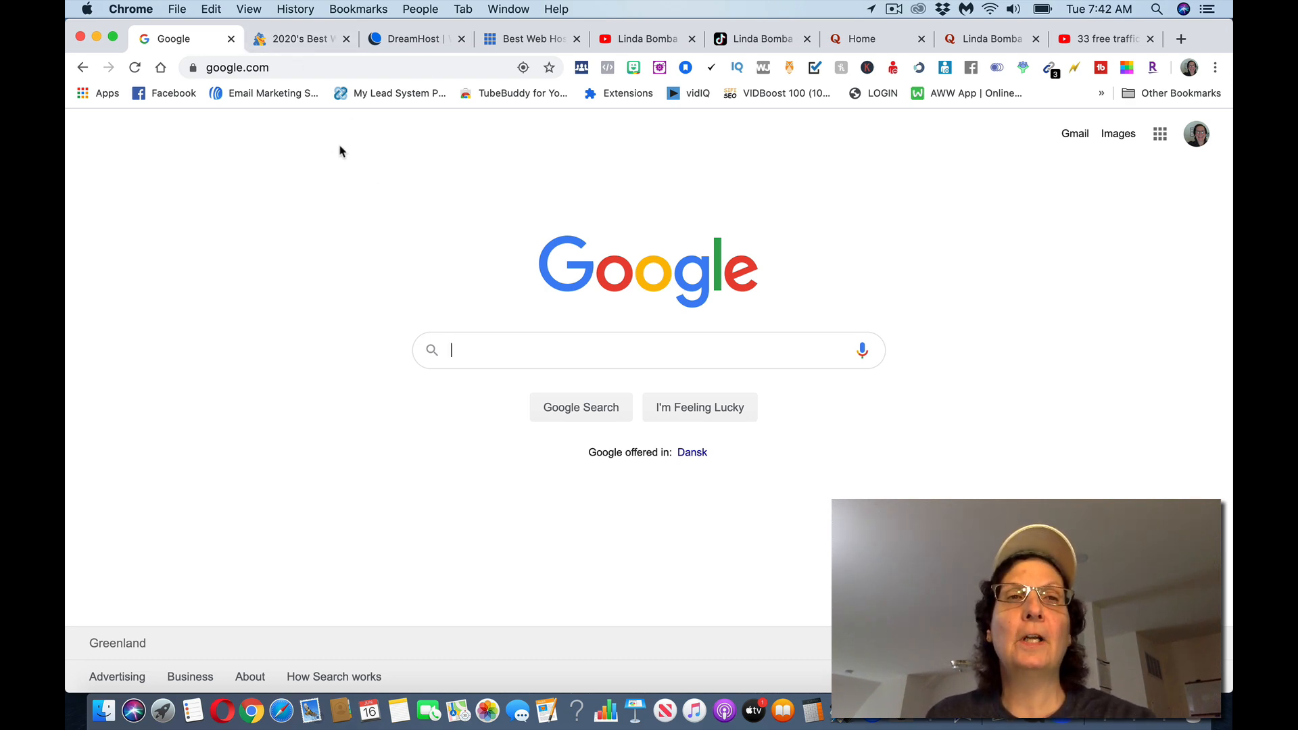
- Switch to the HostGator tab and scroll through its plans starting at $2.75/month
left_click(300, 38)
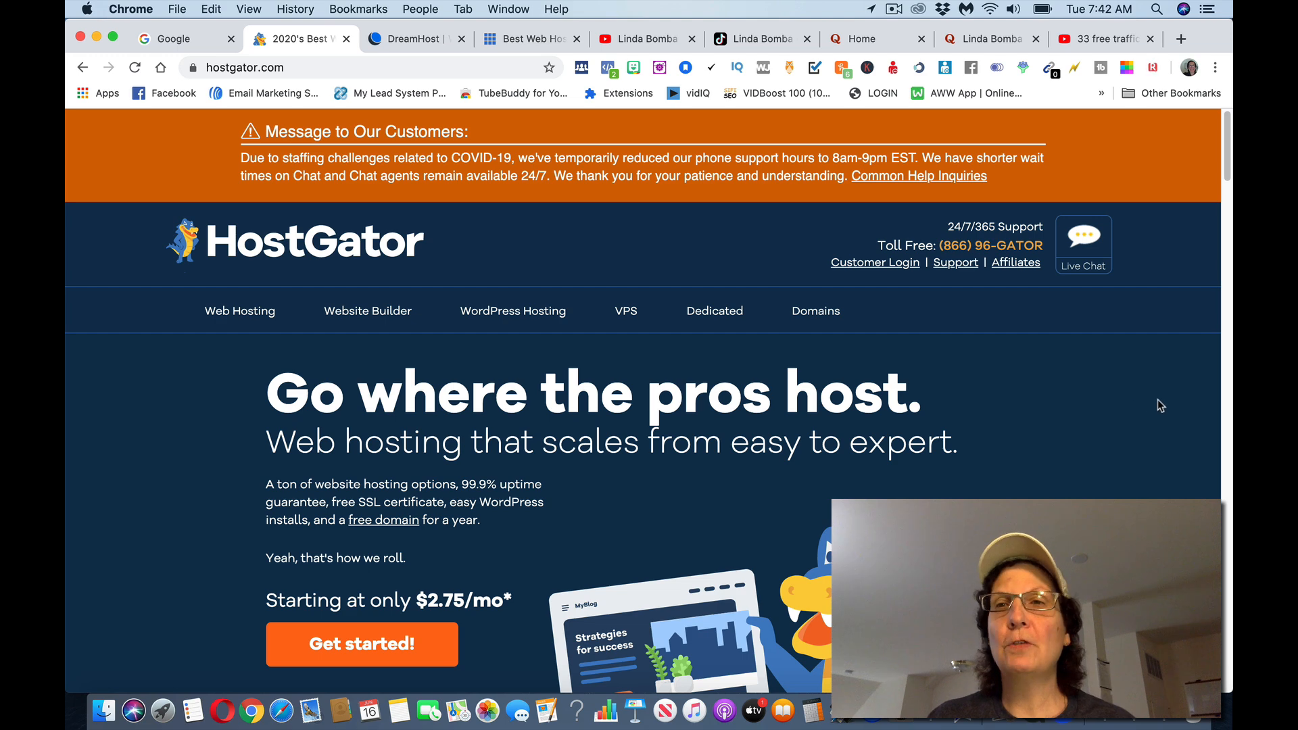
scroll("down", 3)
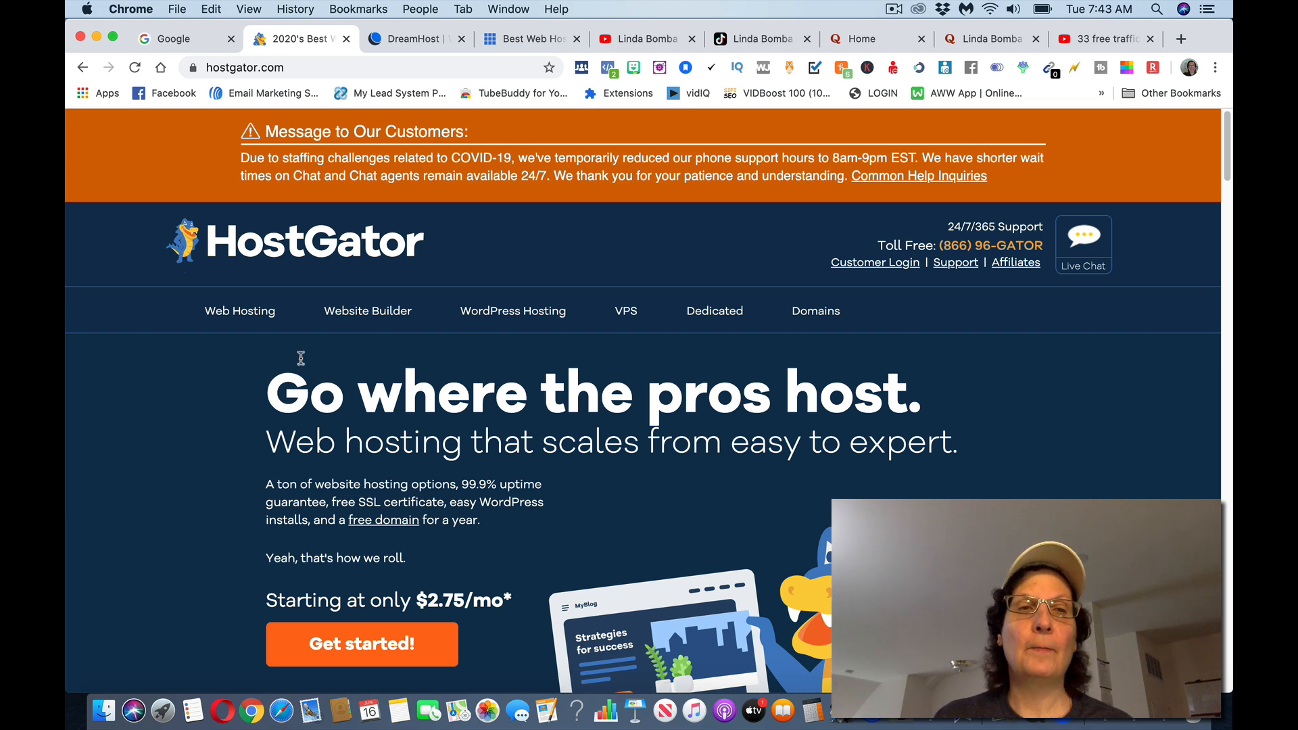
mouse_move(486, 337)
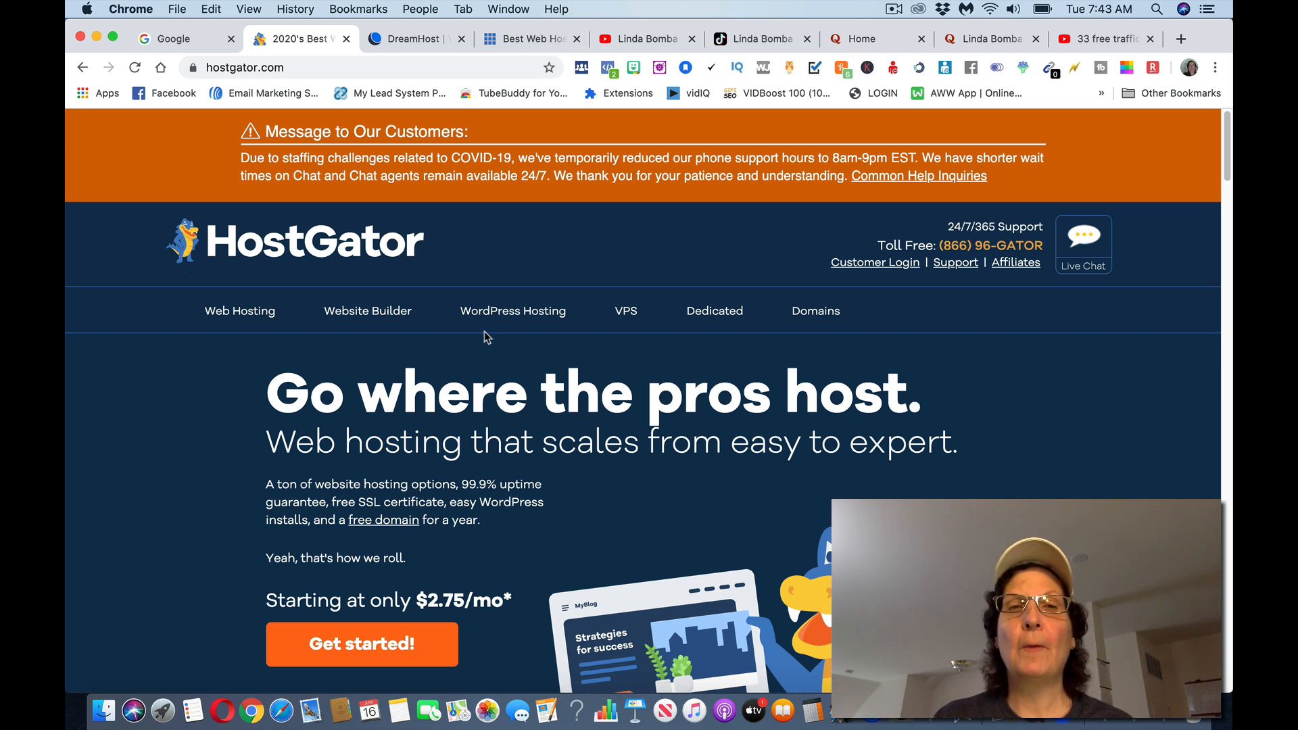
mouse_move(1183, 395)
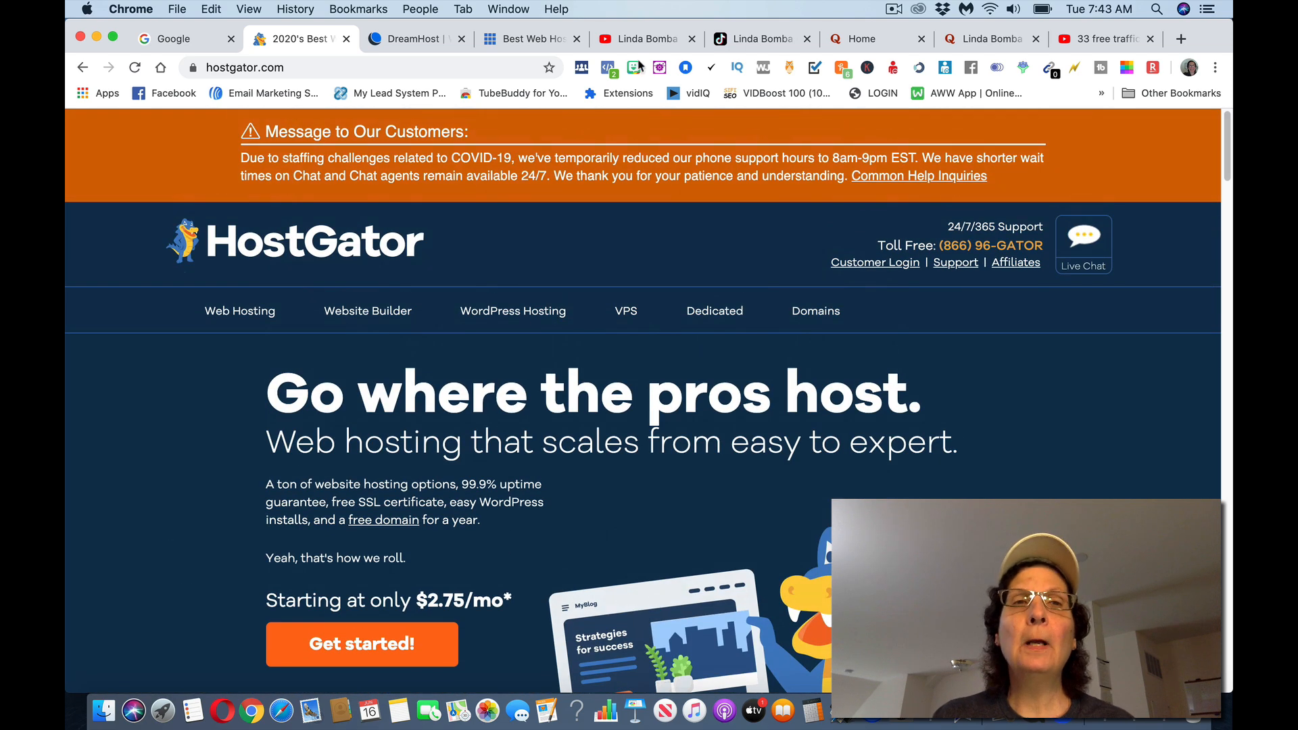
left_click(408, 38)
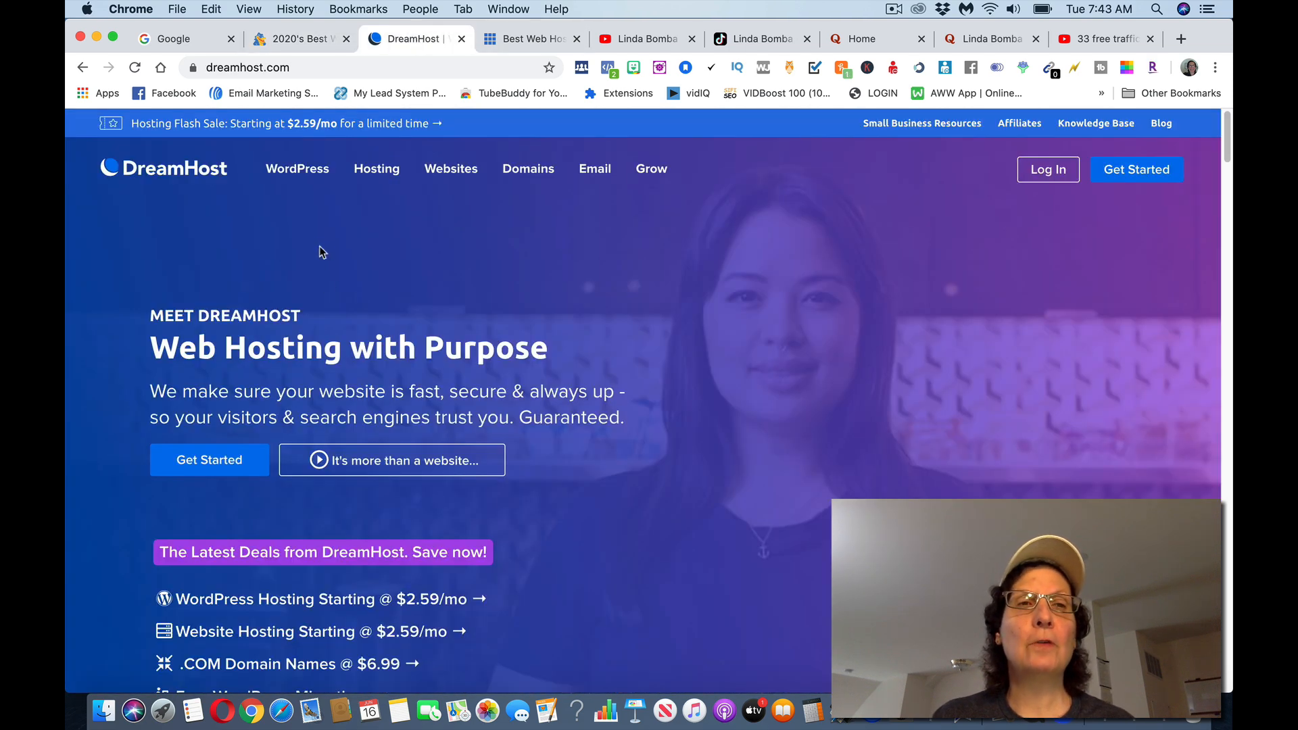
left_click(530, 37)
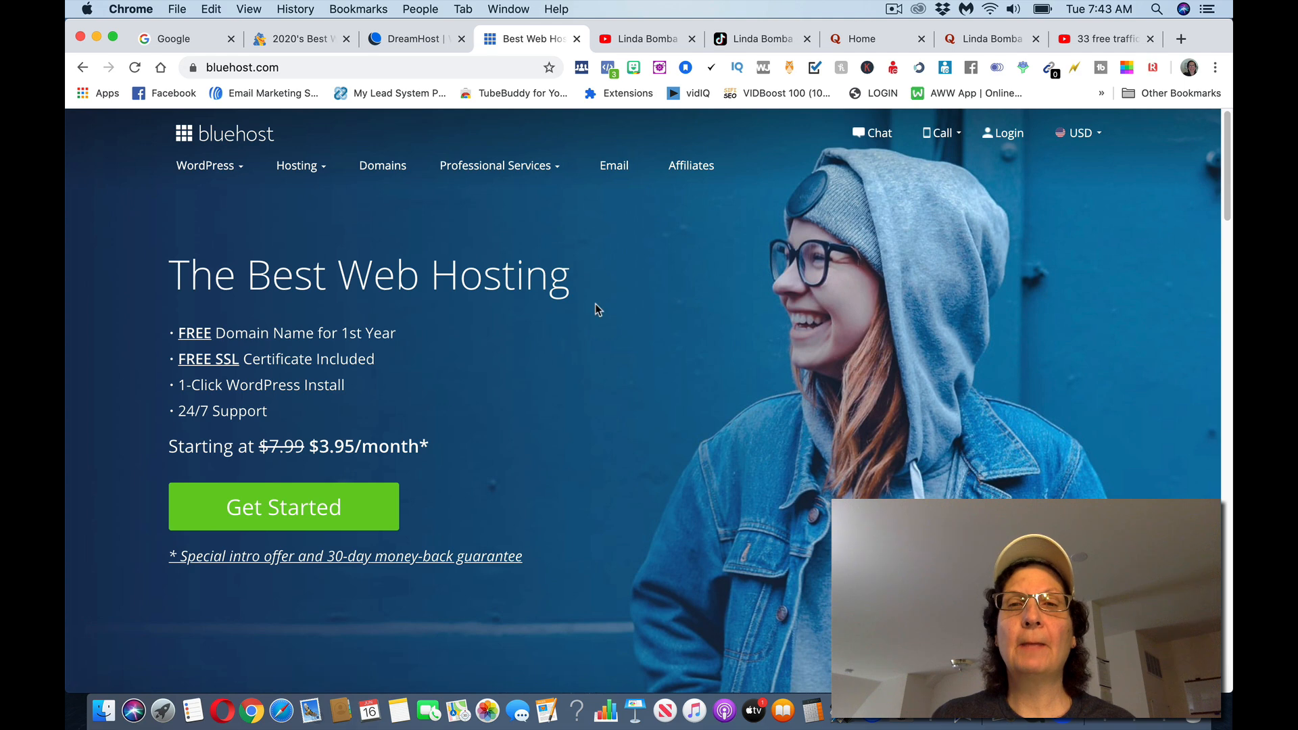
left_click(495, 165)
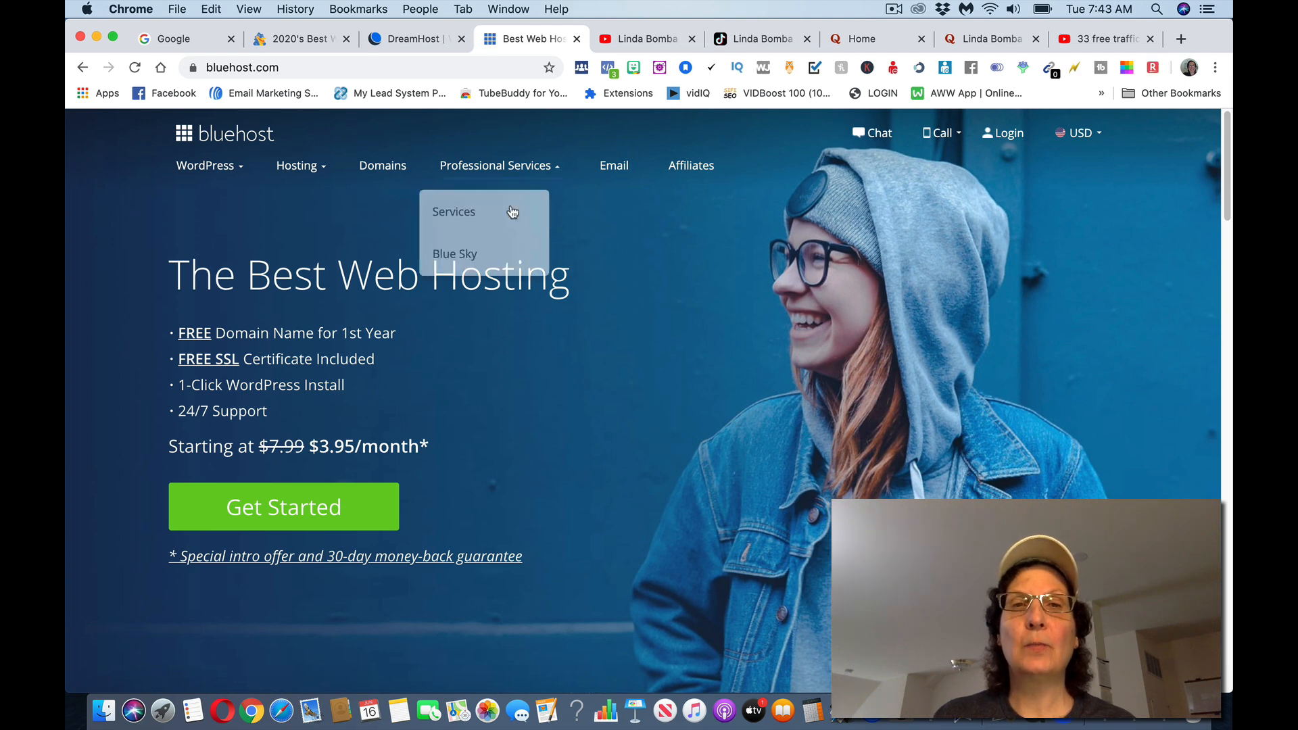
left_click(298, 38)
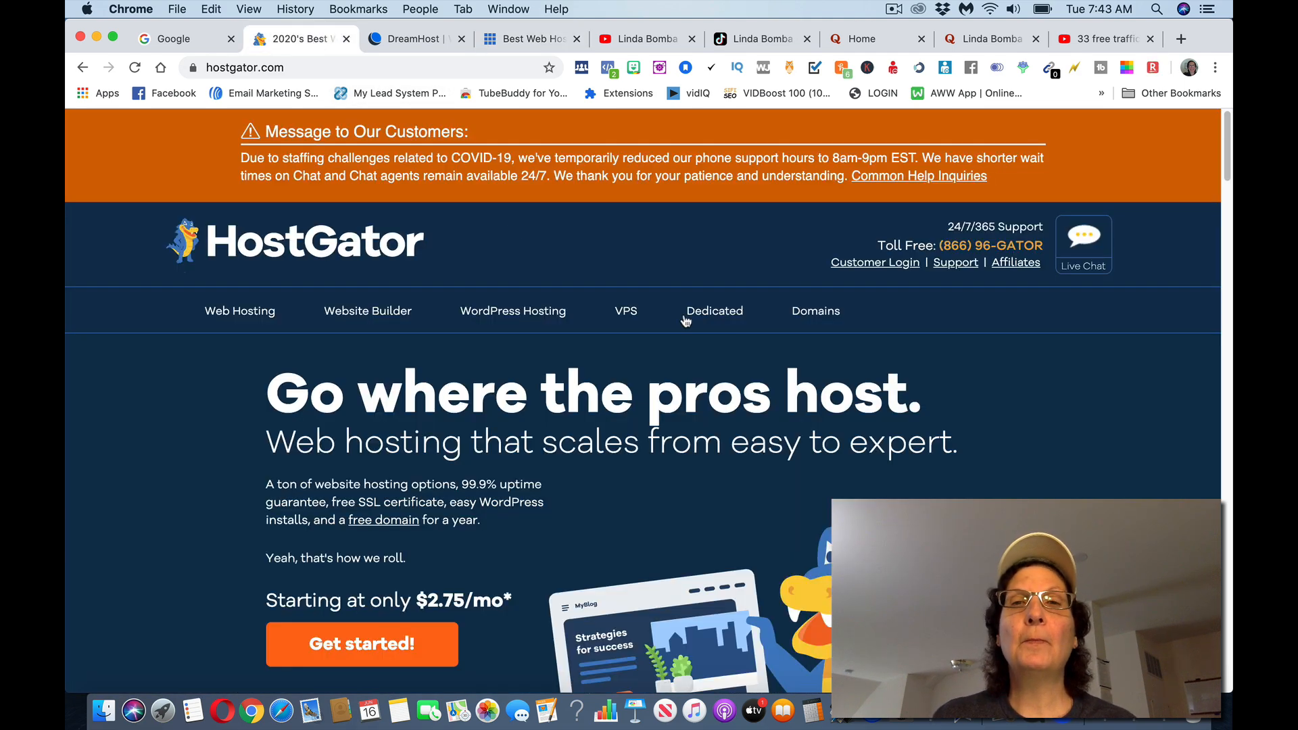
scroll("down", 3)
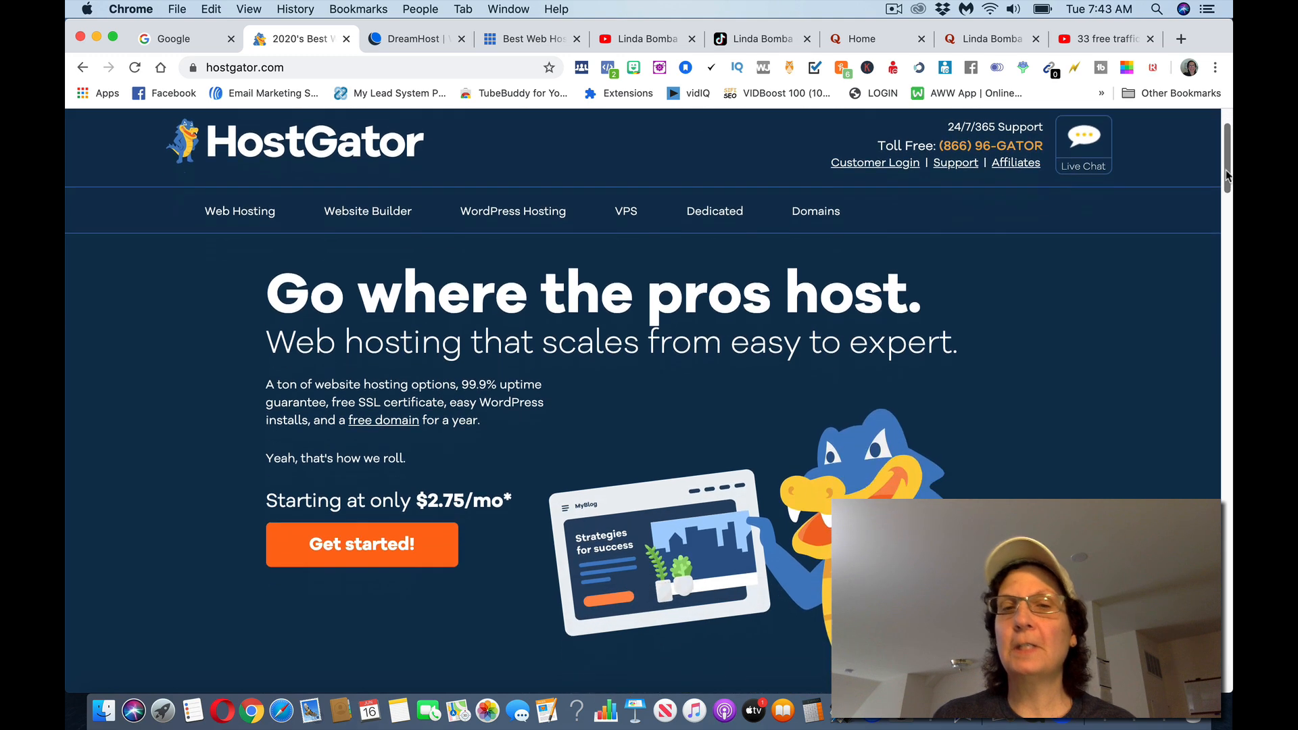
scroll("up", 3)
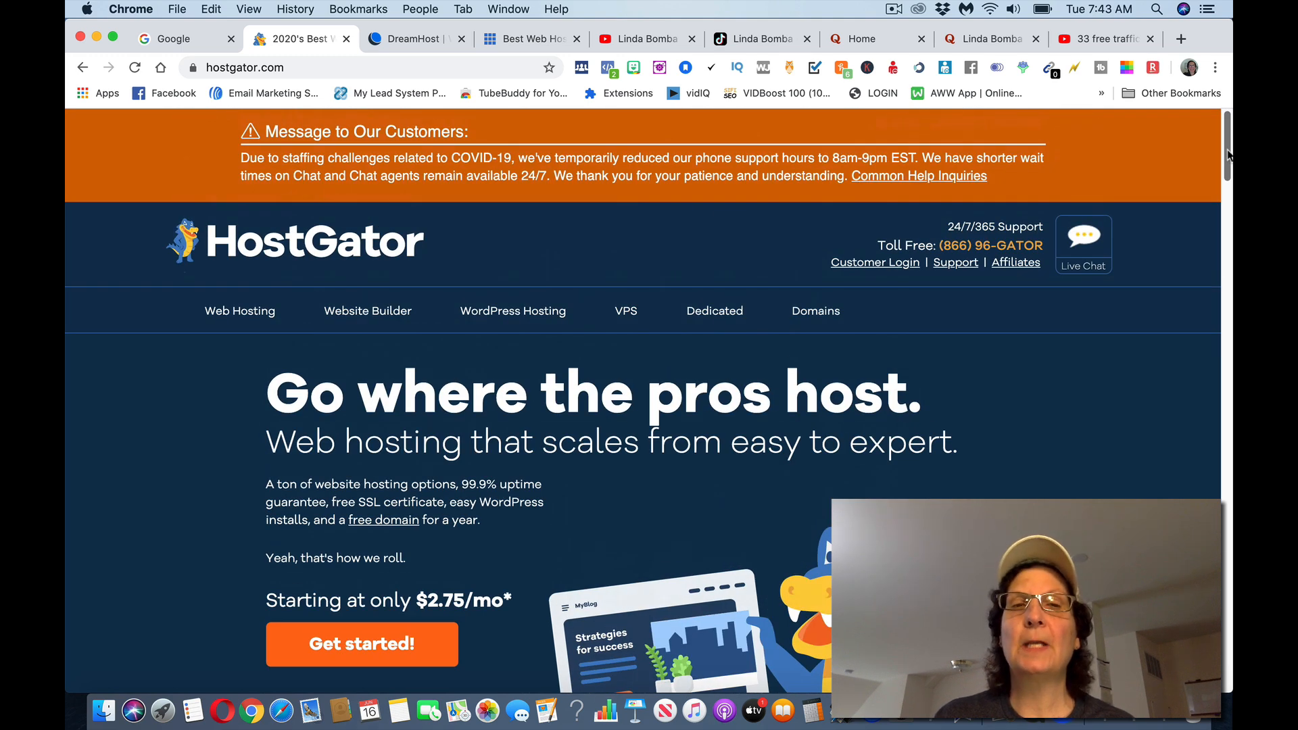
mouse_move(522, 325)
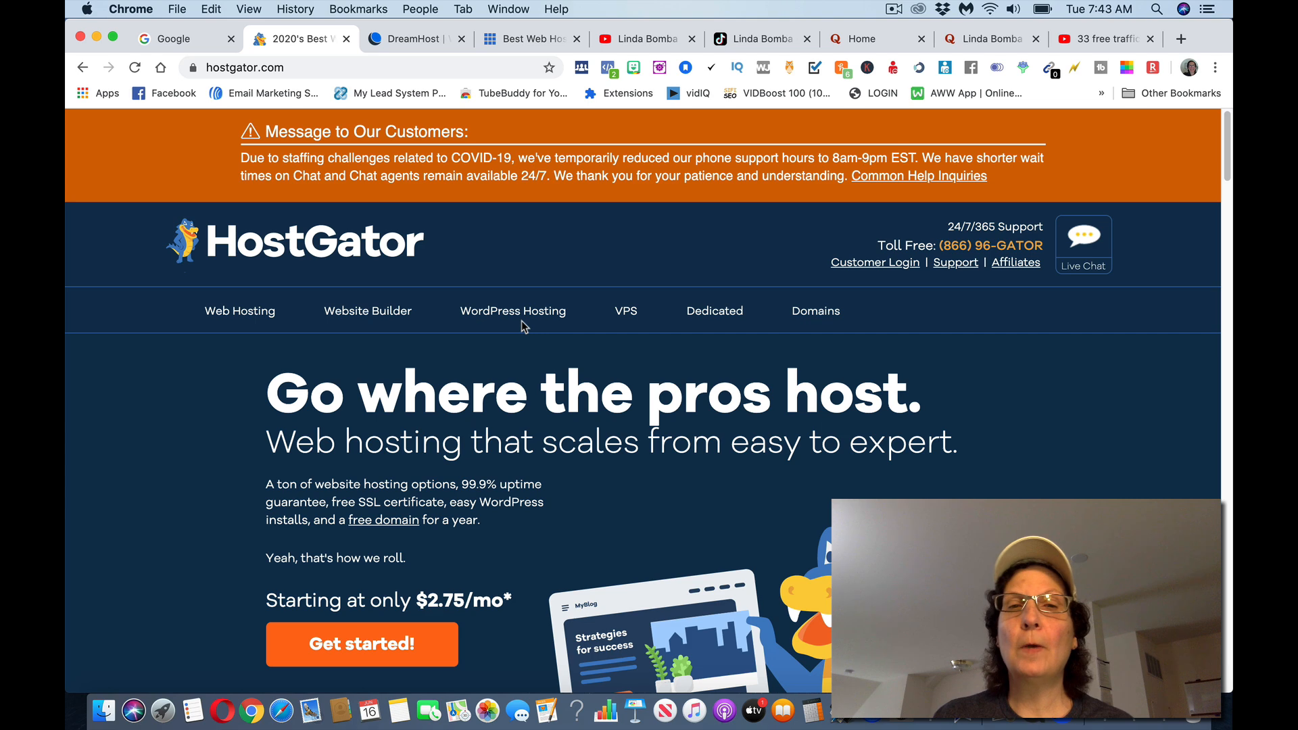
mouse_move(857, 351)
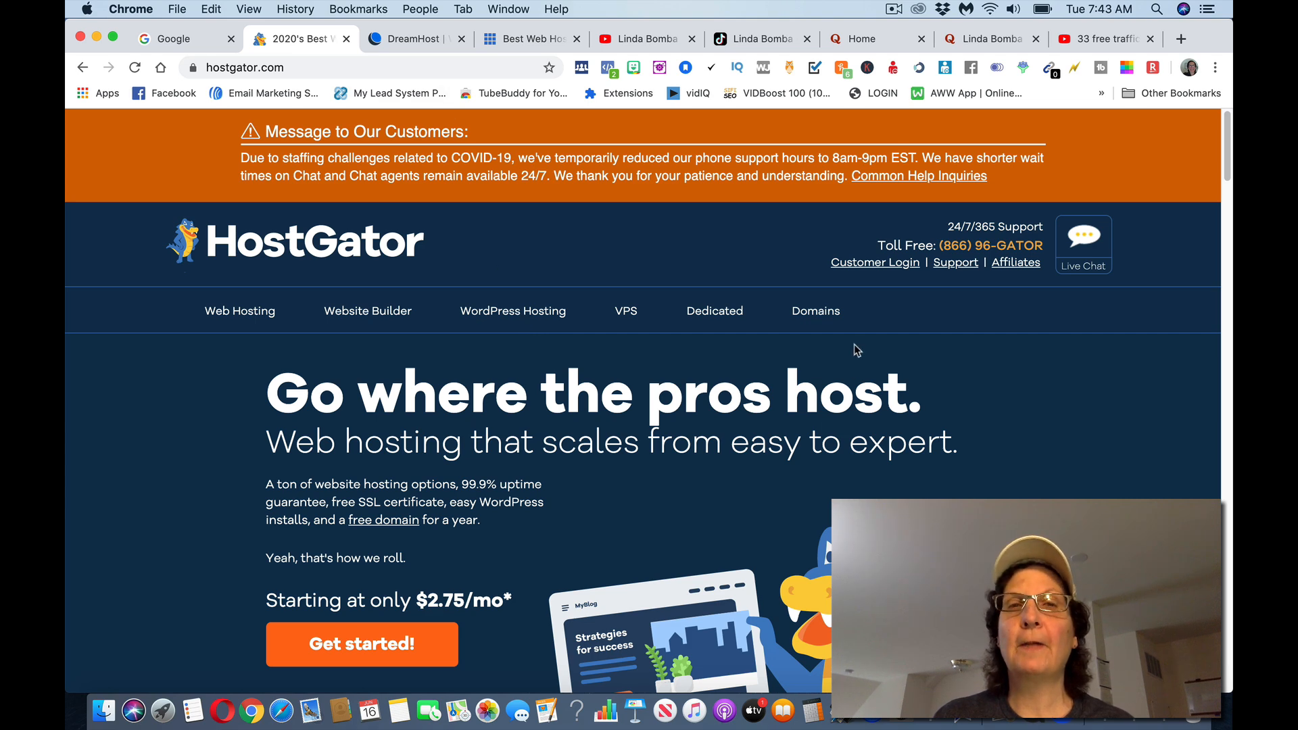
left_click(528, 38)
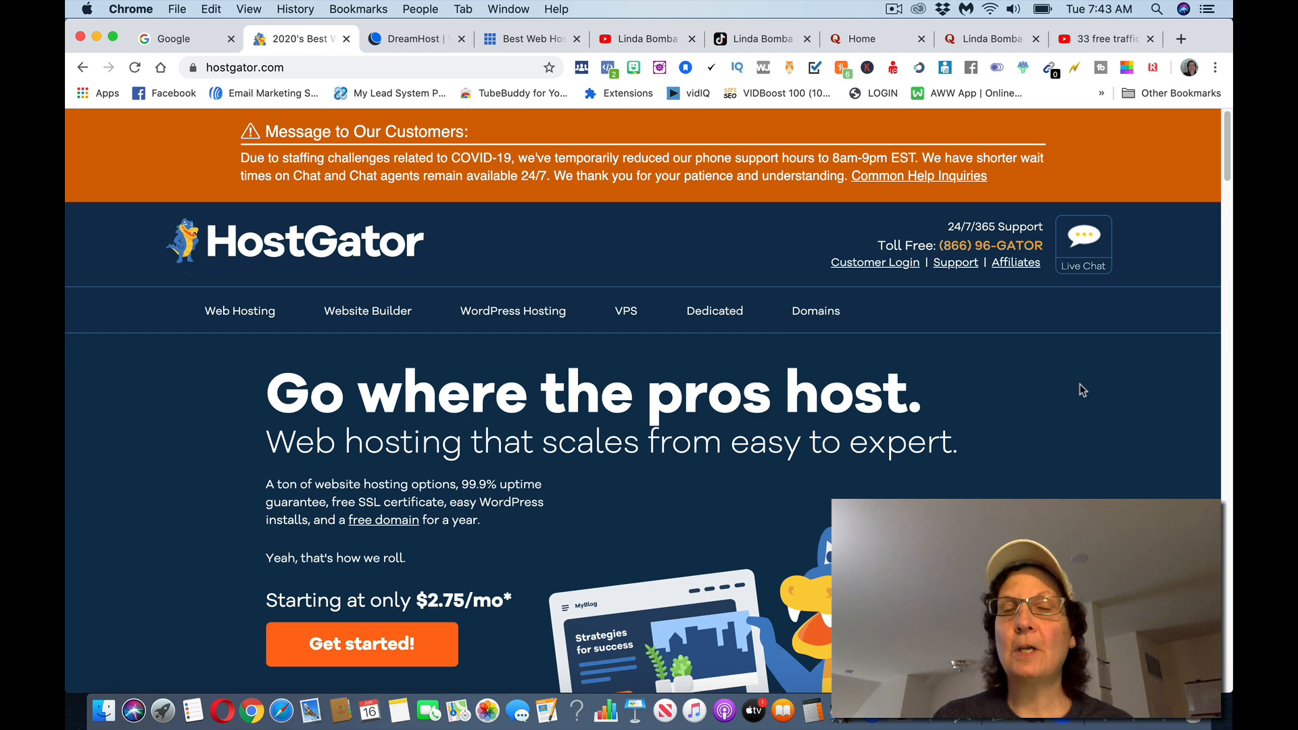
left_click(417, 39)
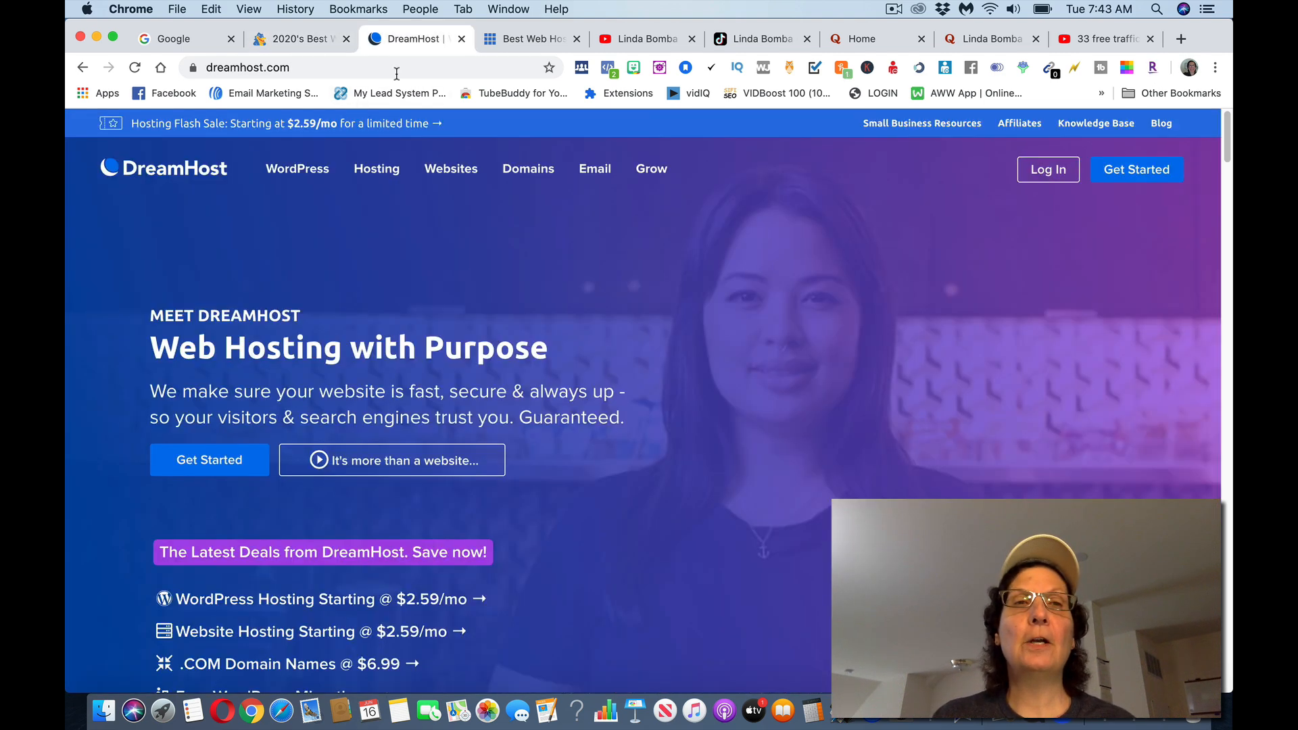
left_click(530, 38)
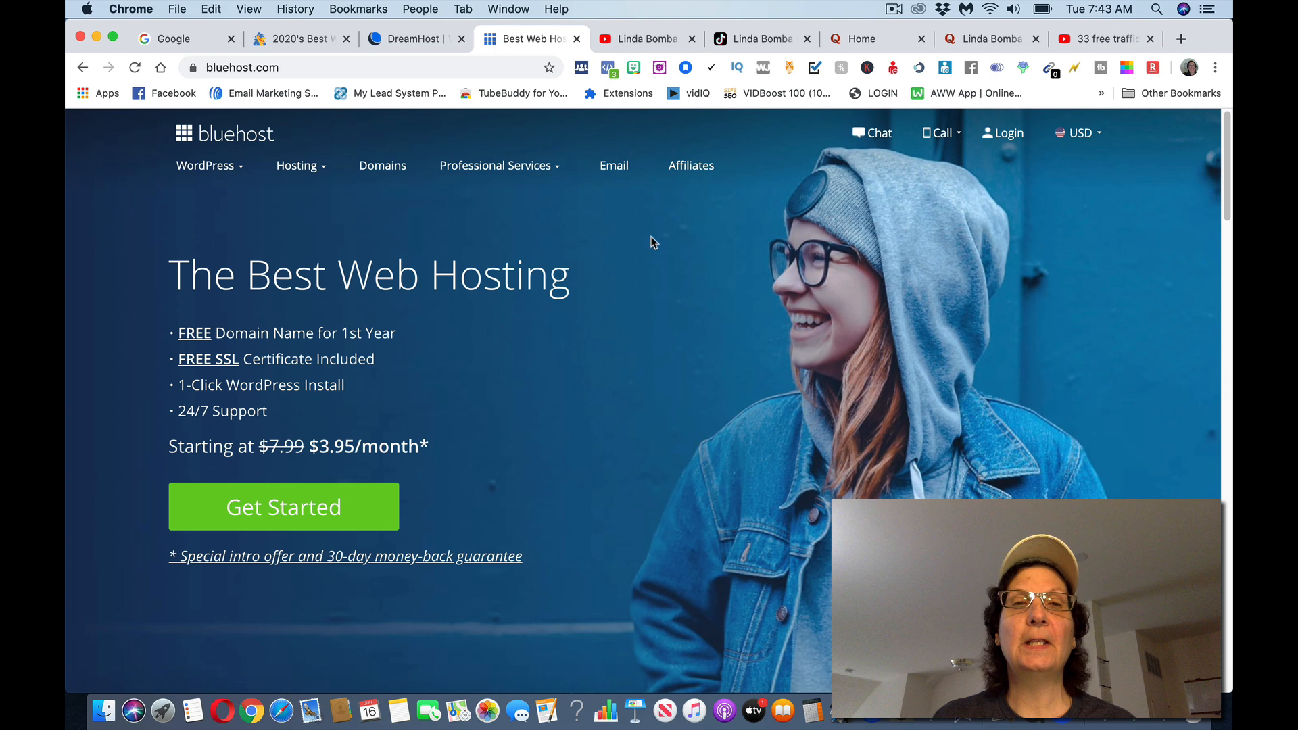
left_click(299, 38)
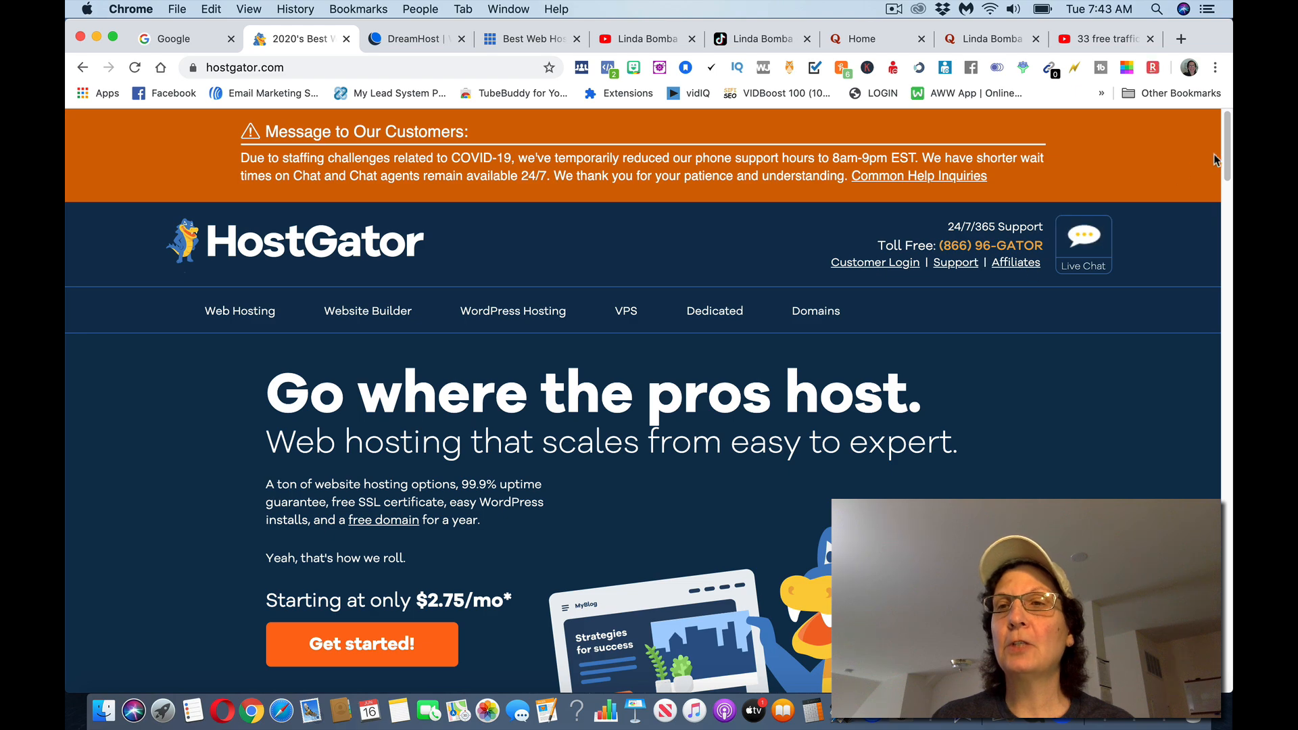
- Review HostGator's affiliate page with $65–$125 payouts, then switch to the DreamHost homepage
scroll("down", 3)
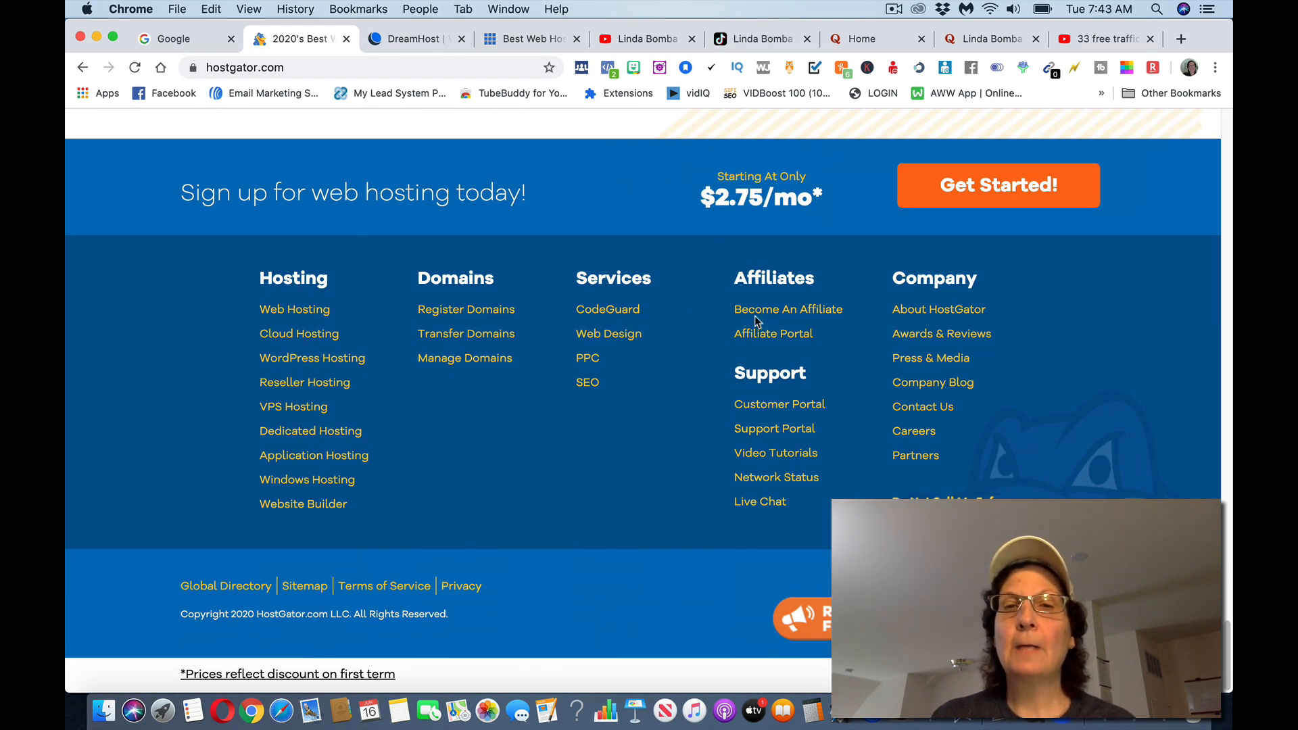
left_click(787, 309)
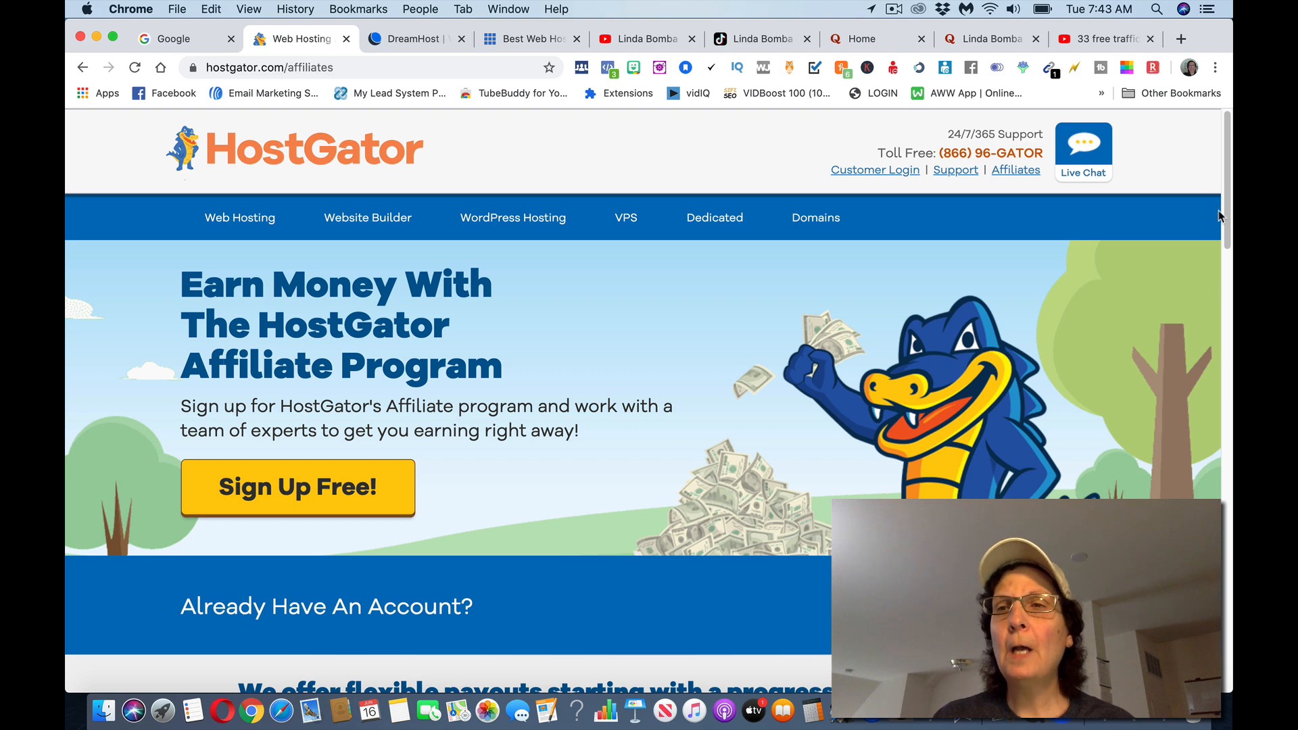
scroll("down", 3)
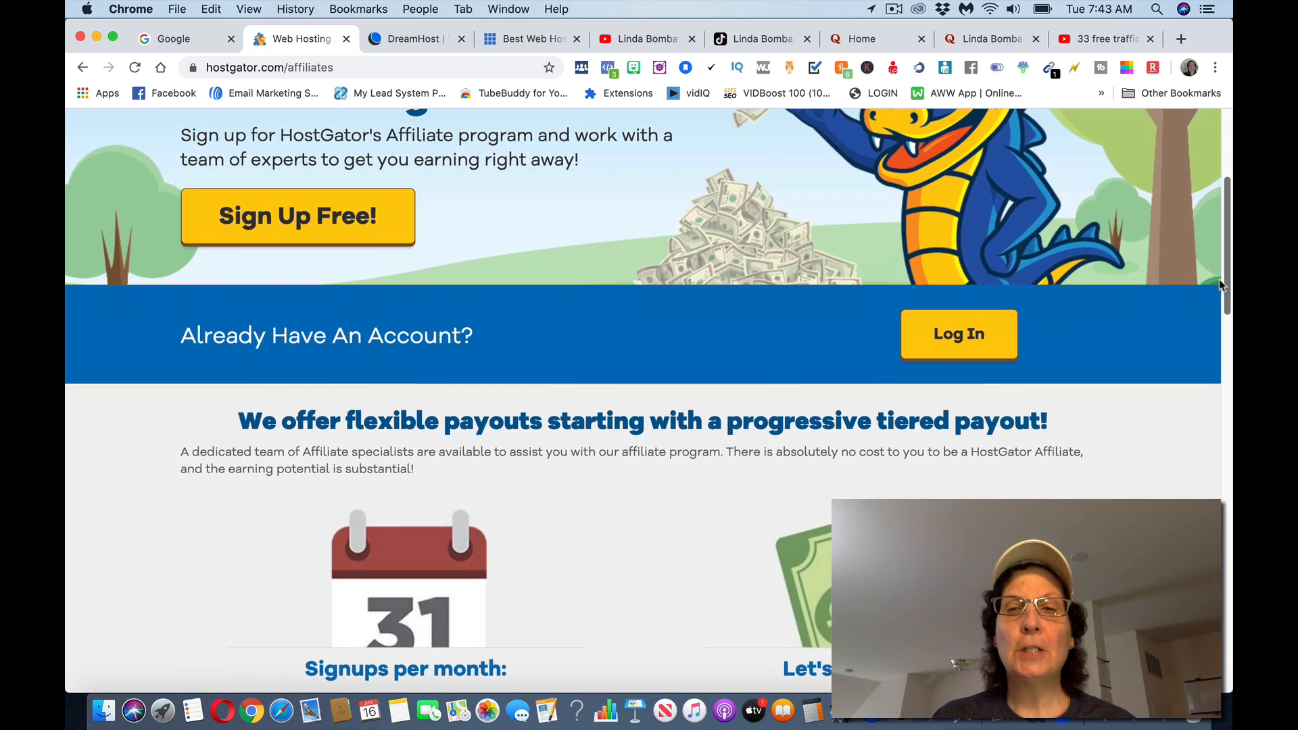
scroll("down", 3)
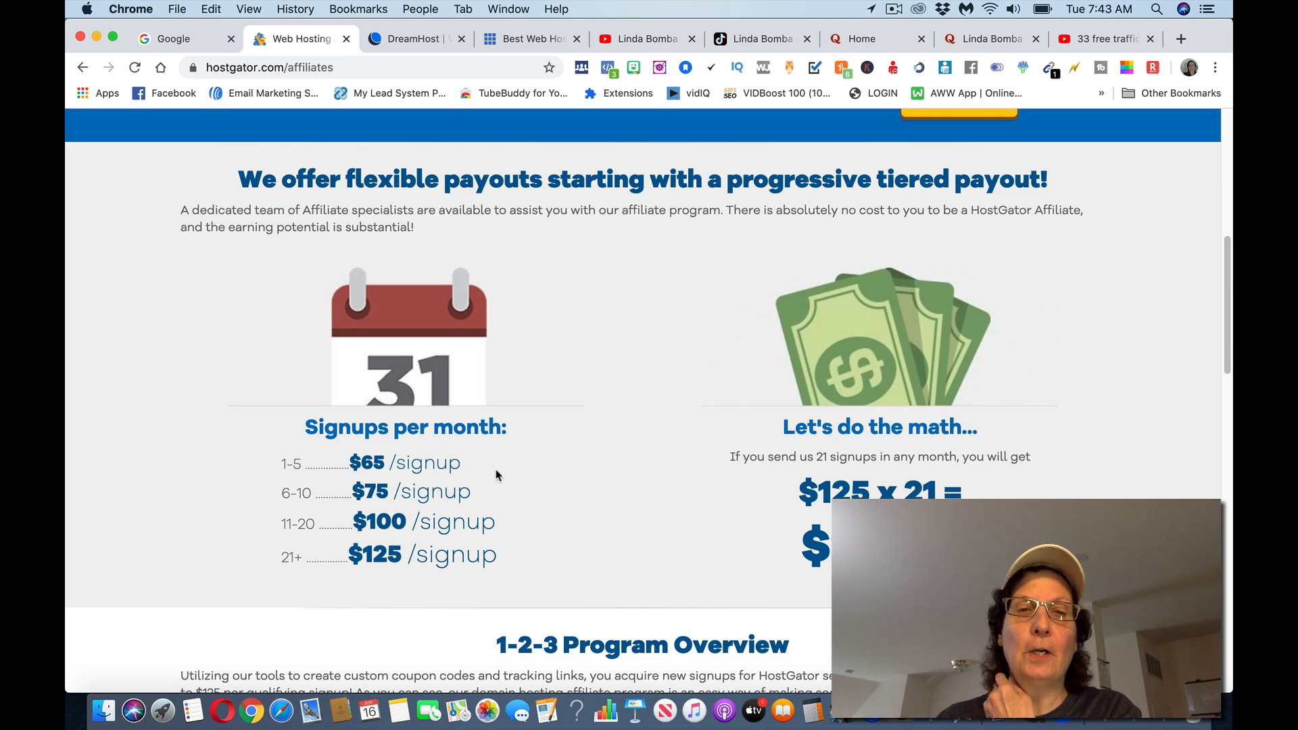
mouse_move(521, 546)
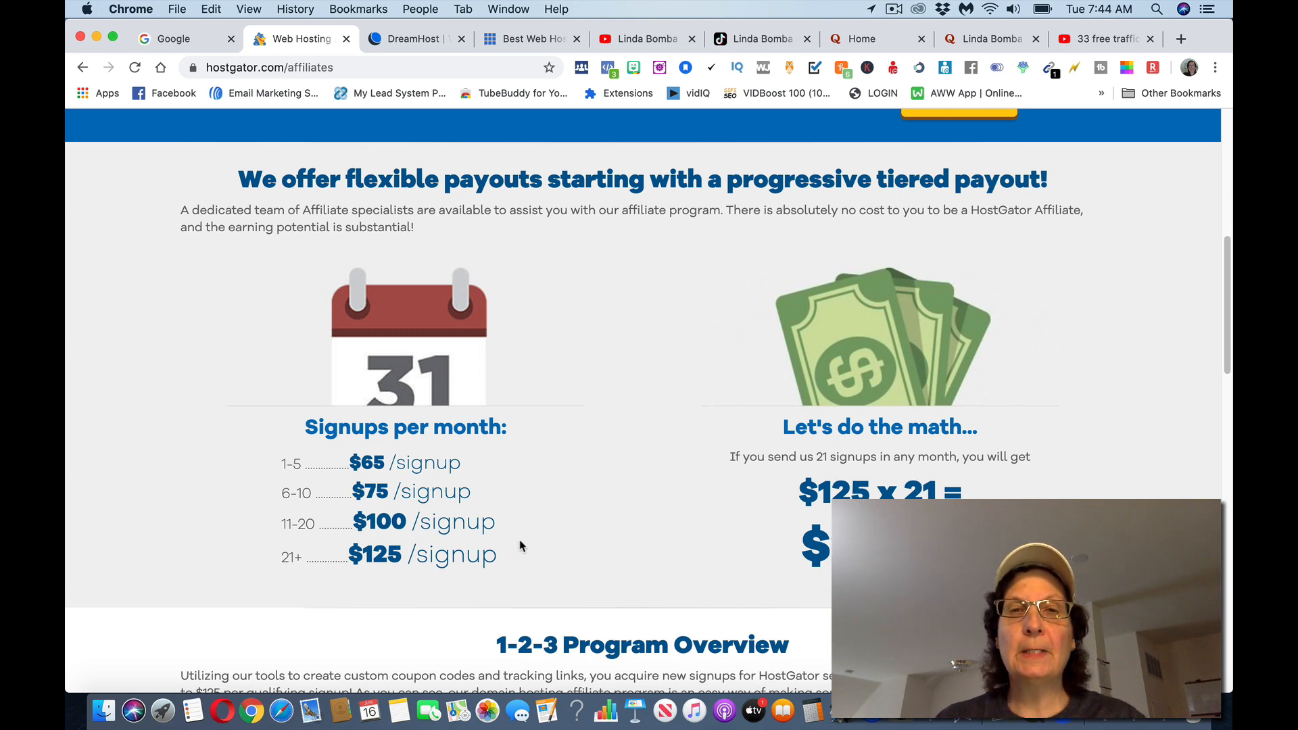
left_click(414, 38)
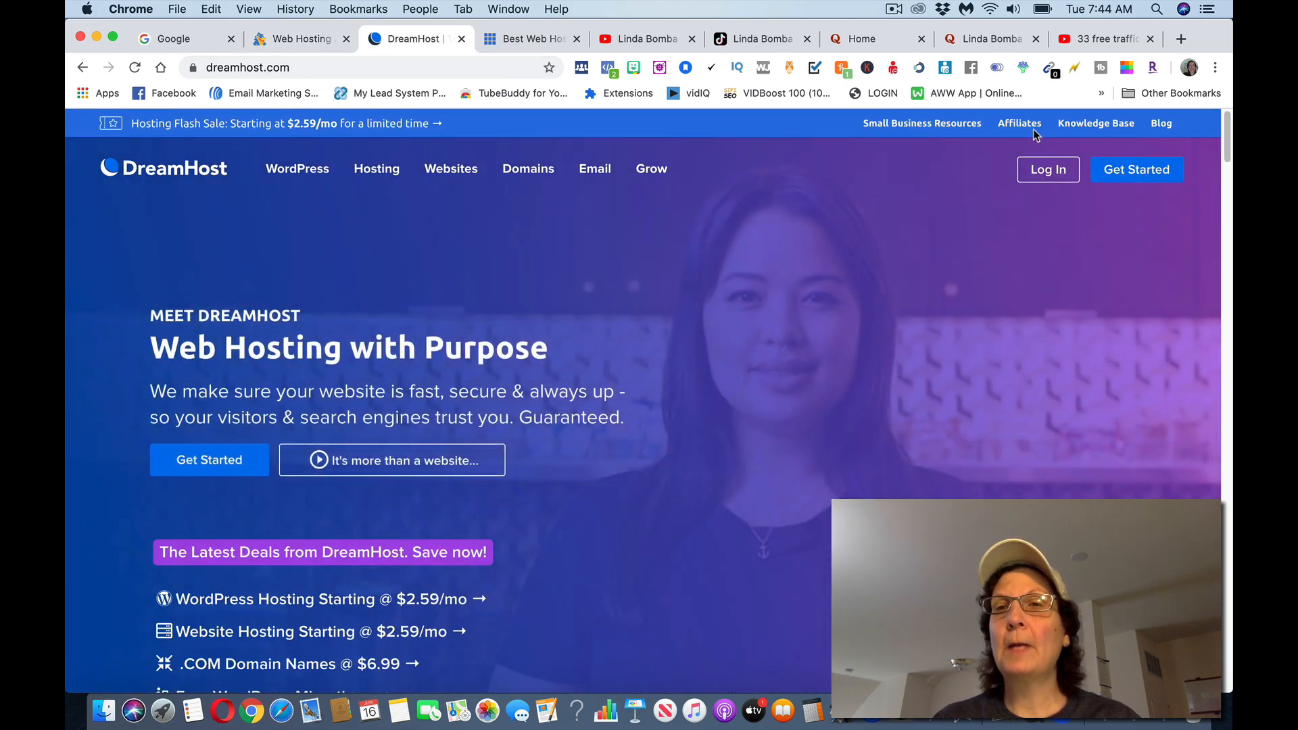
- Open Bluehost's Affiliates page from the footer and scroll through its $65-per-signup offer
left_click(530, 38)
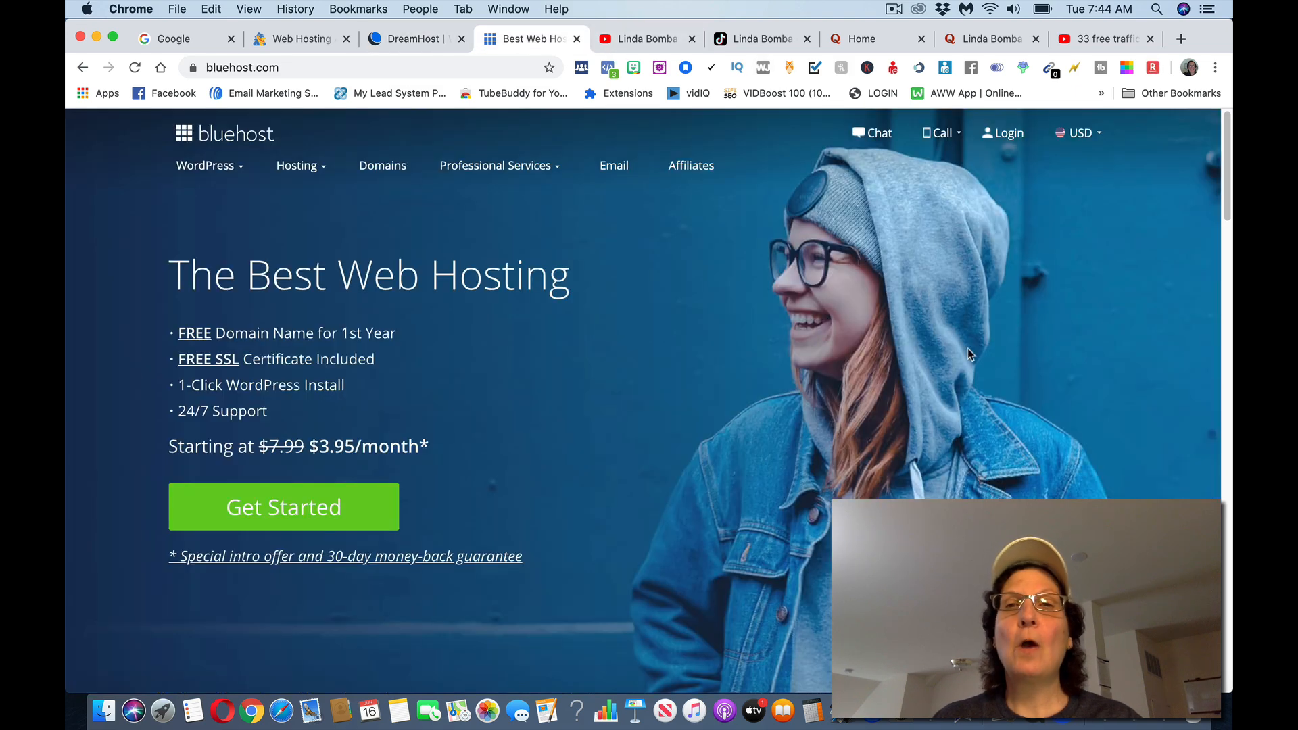
scroll("down", 3)
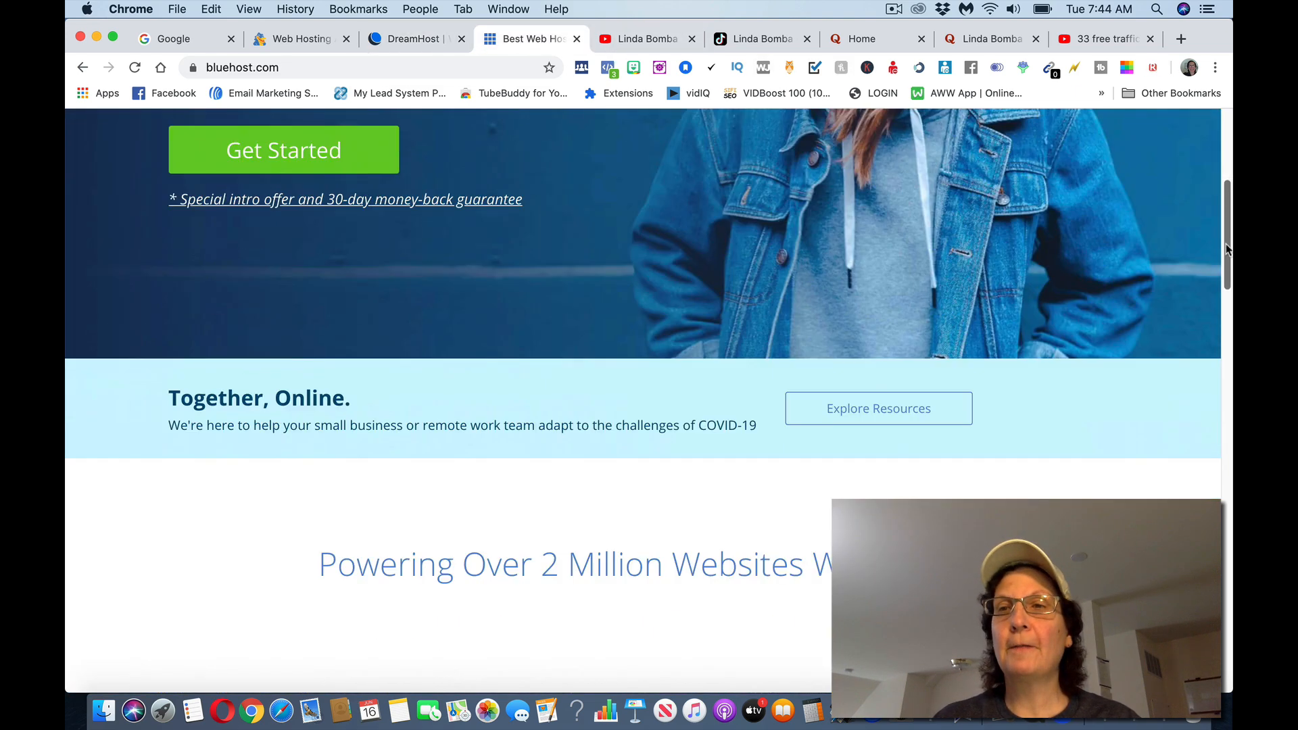
scroll("down", 3)
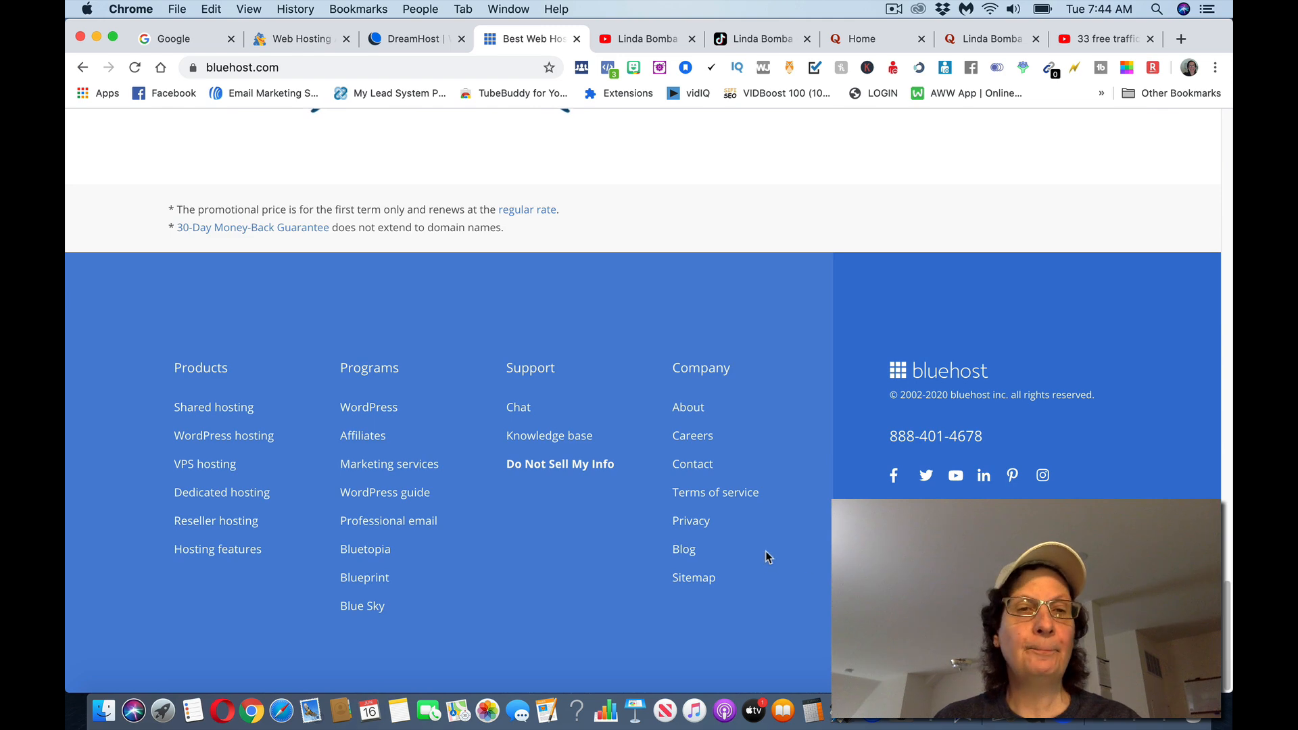
left_click(363, 436)
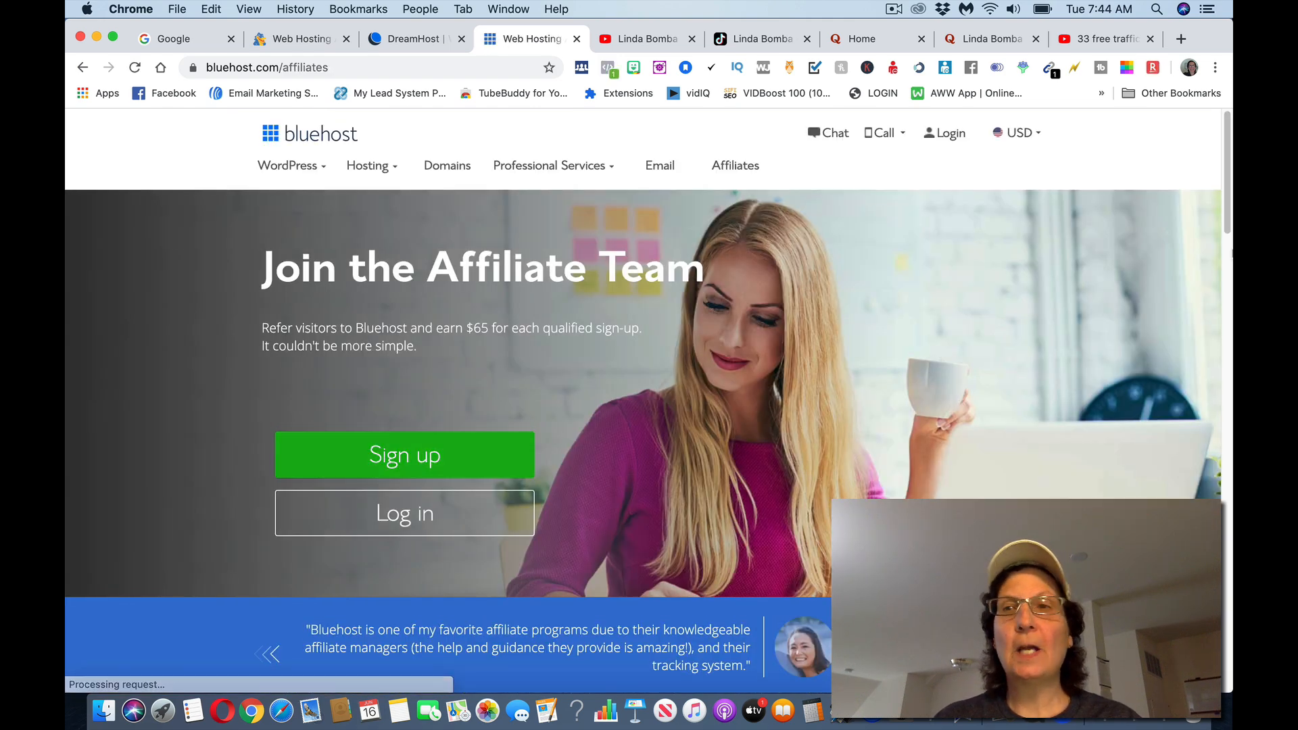
scroll("down", 3)
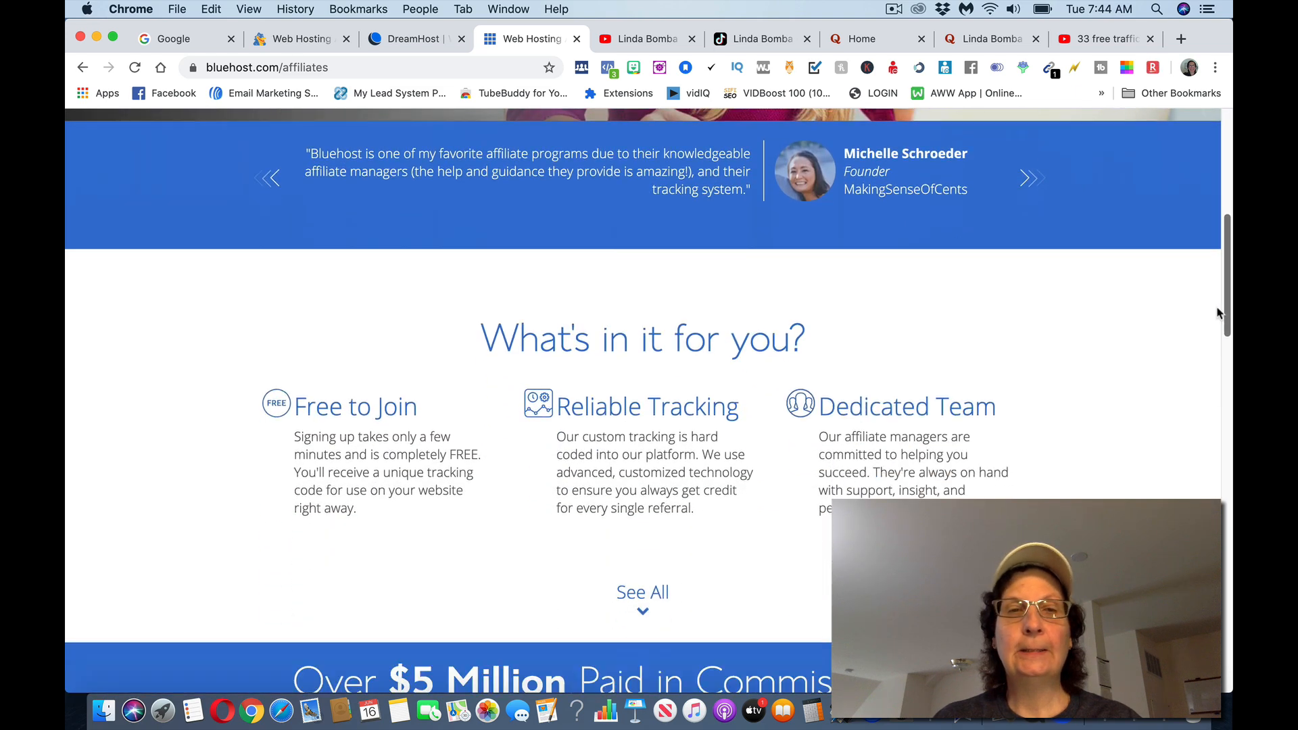
scroll("down", 3)
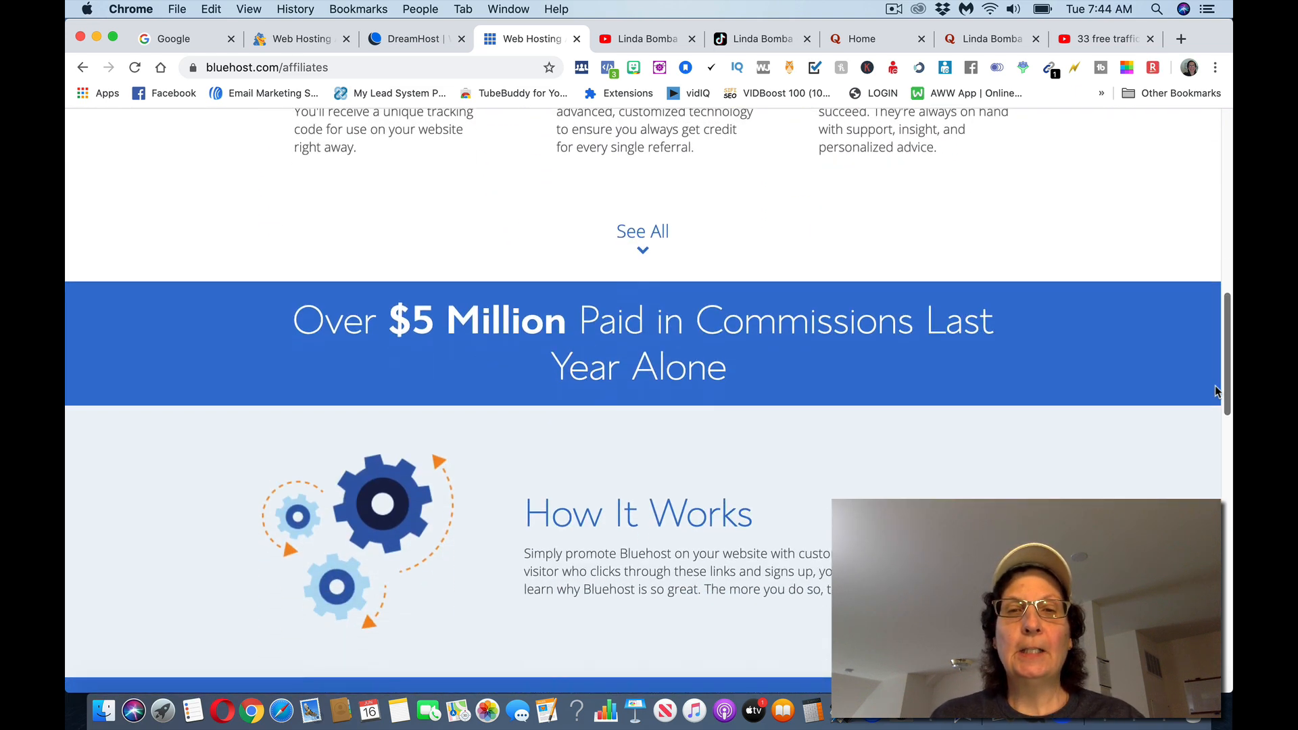
scroll("down", 3)
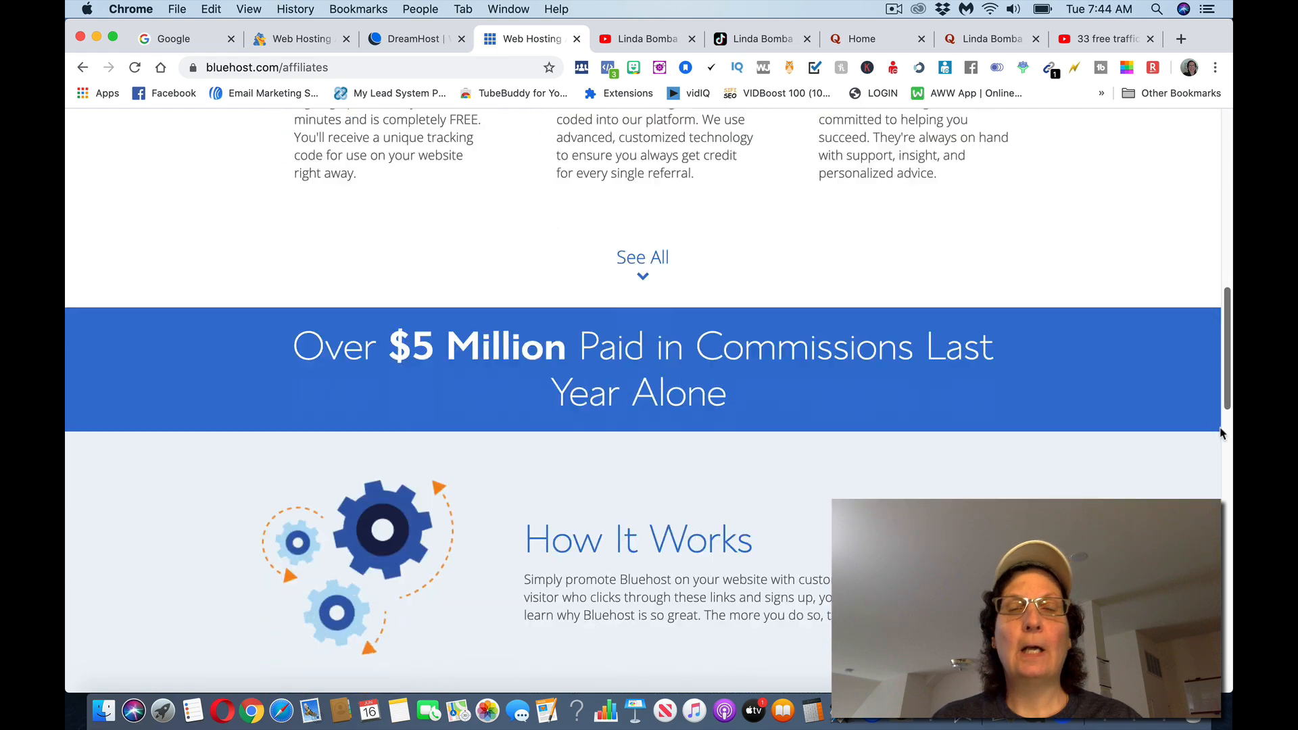
scroll("down", 3)
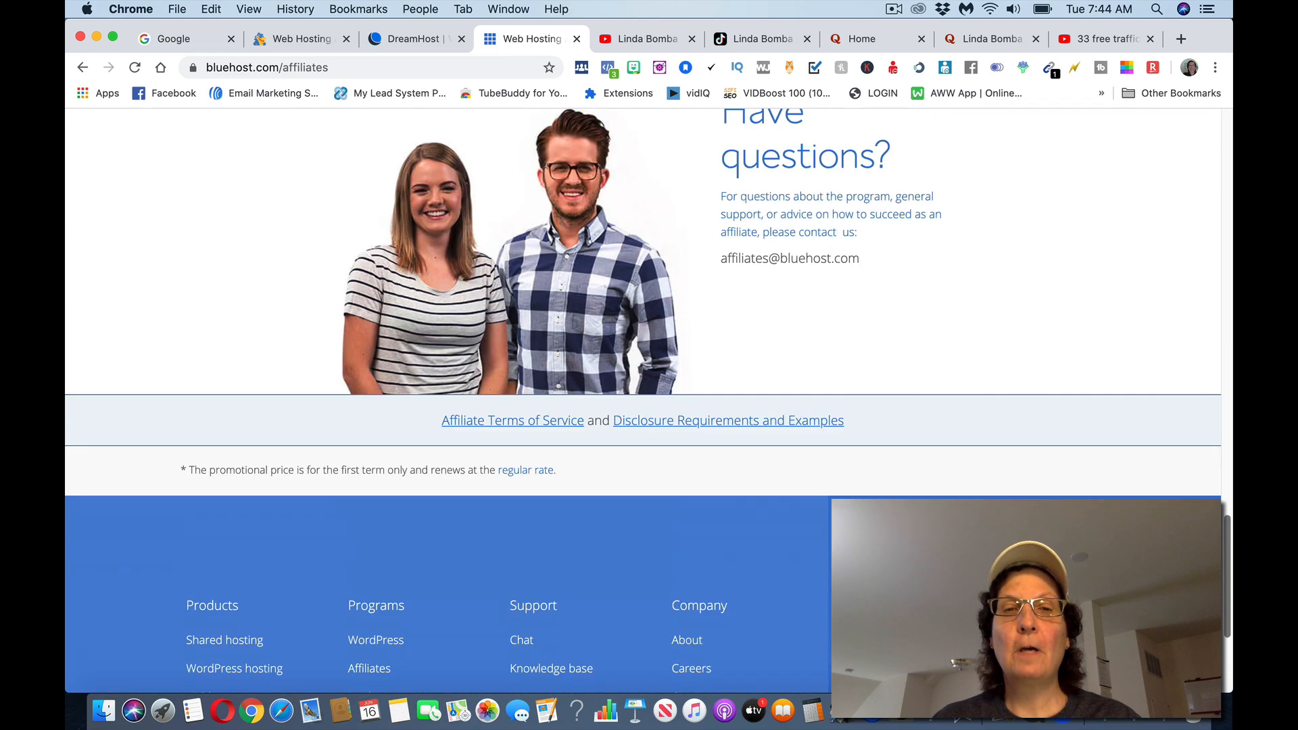
scroll("up", 3)
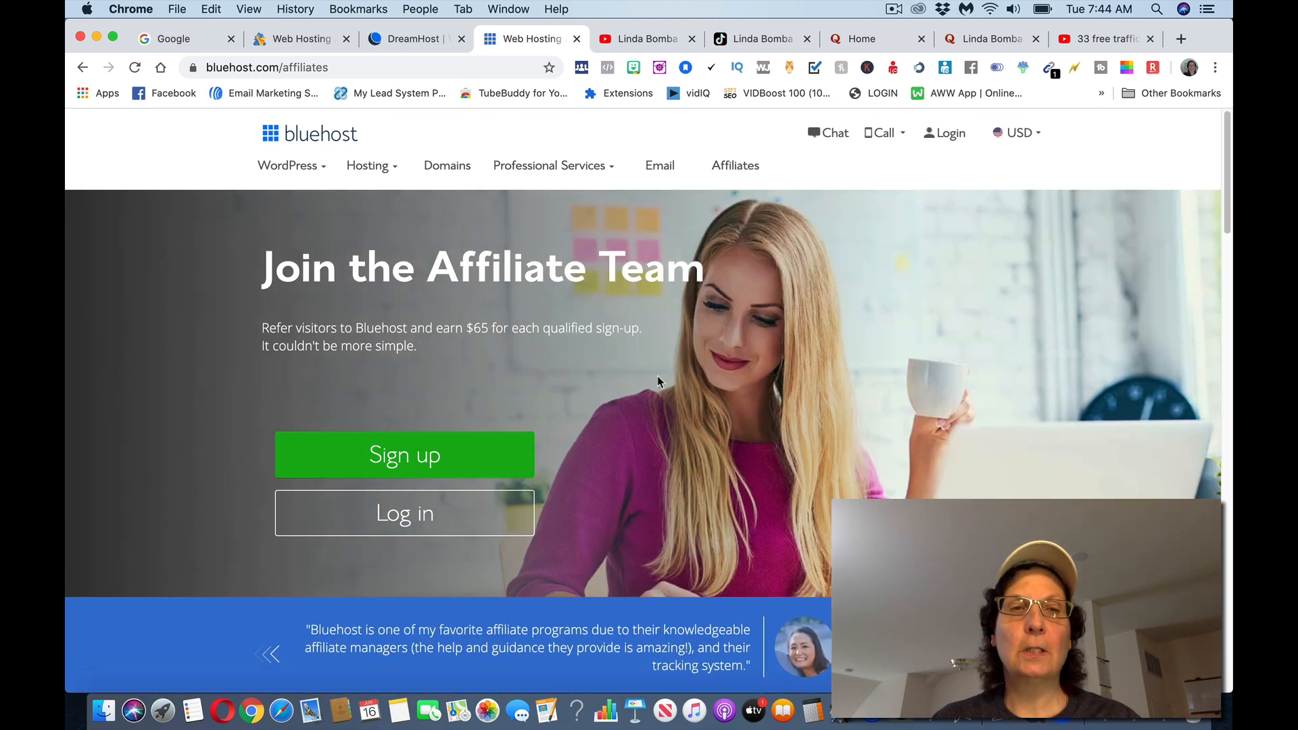
mouse_move(1021, 440)
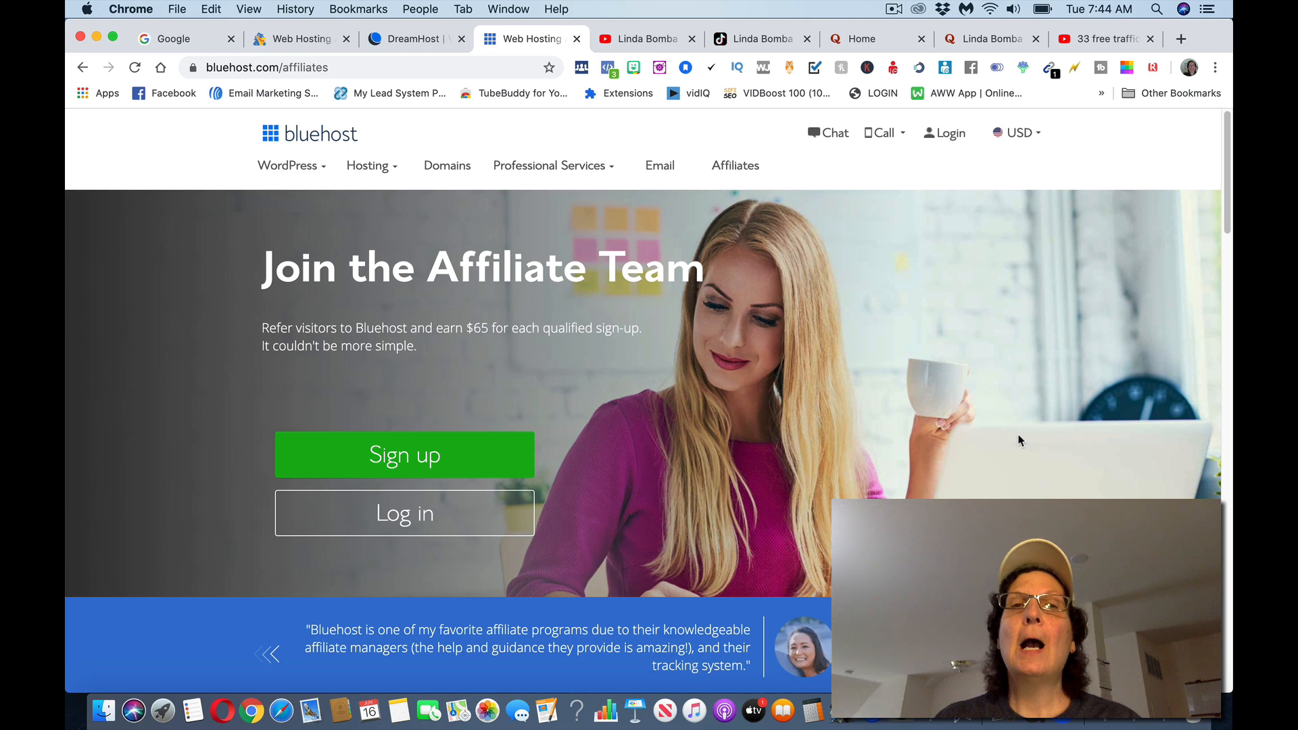
mouse_move(1085, 353)
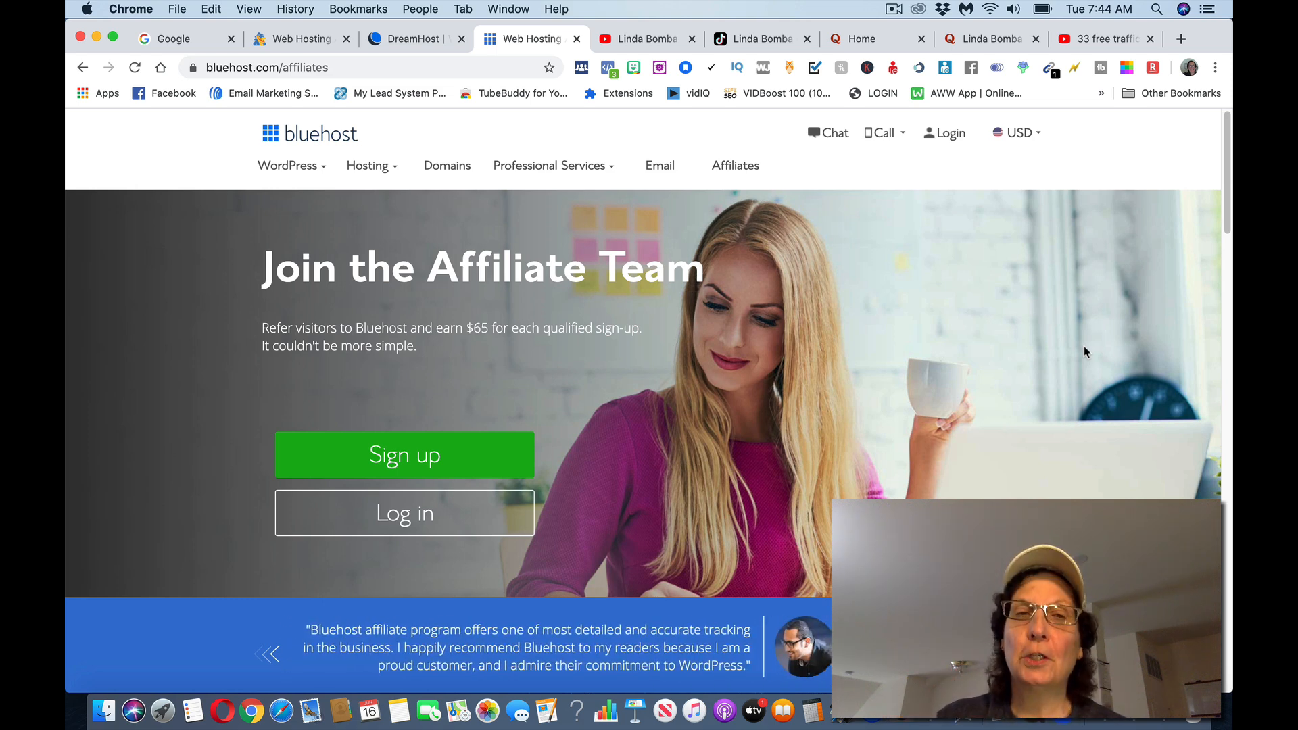
mouse_move(439, 348)
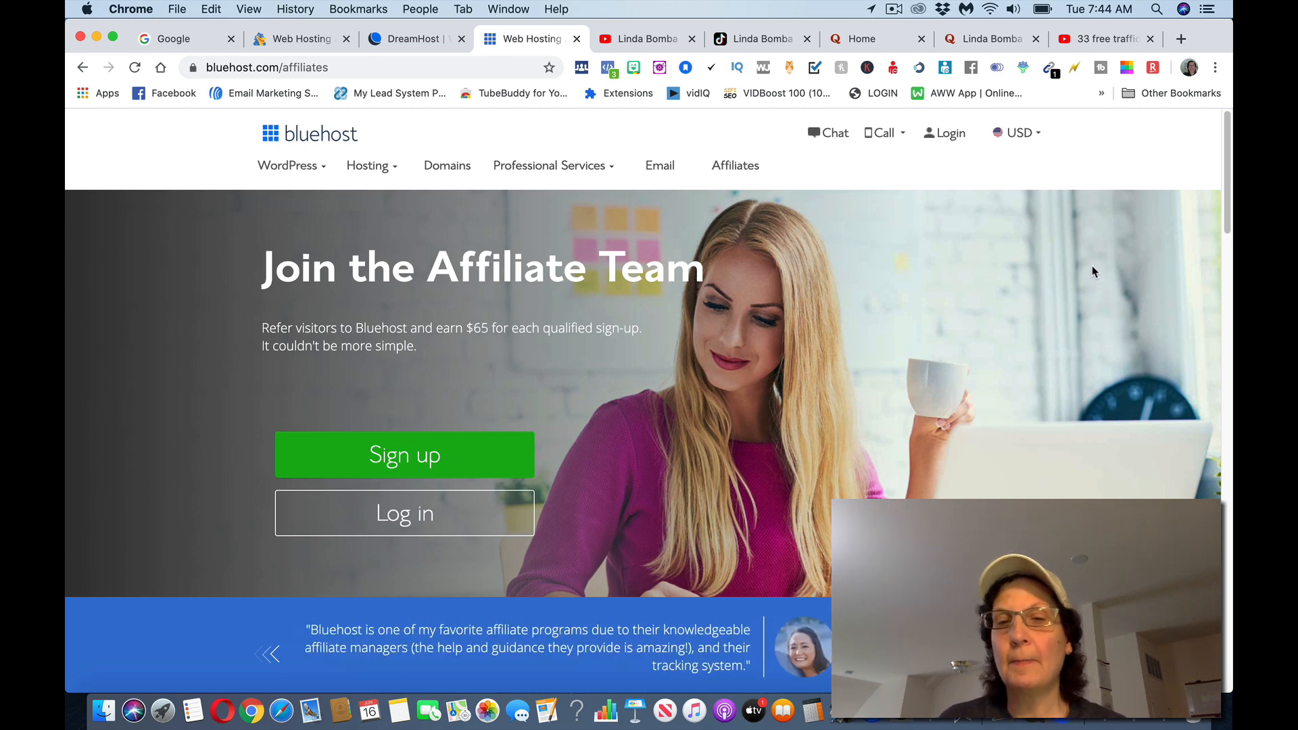
mouse_move(513, 346)
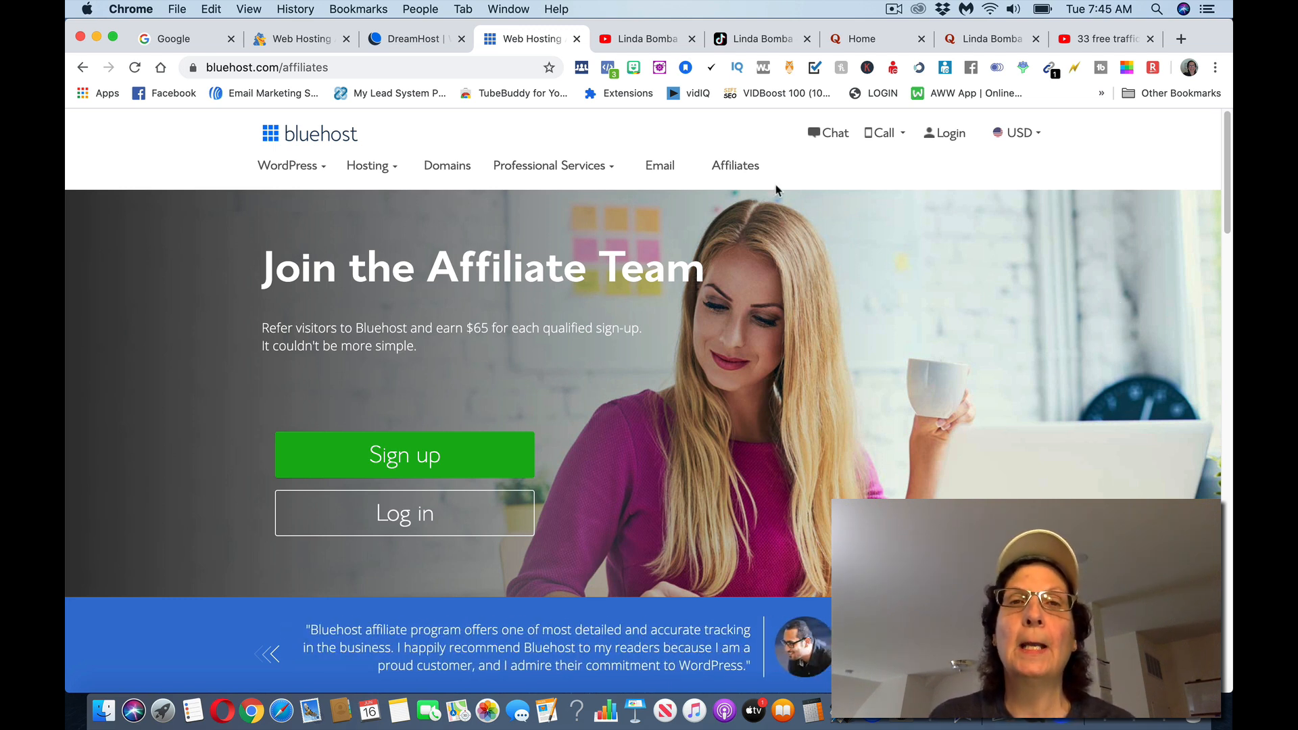
mouse_move(1099, 286)
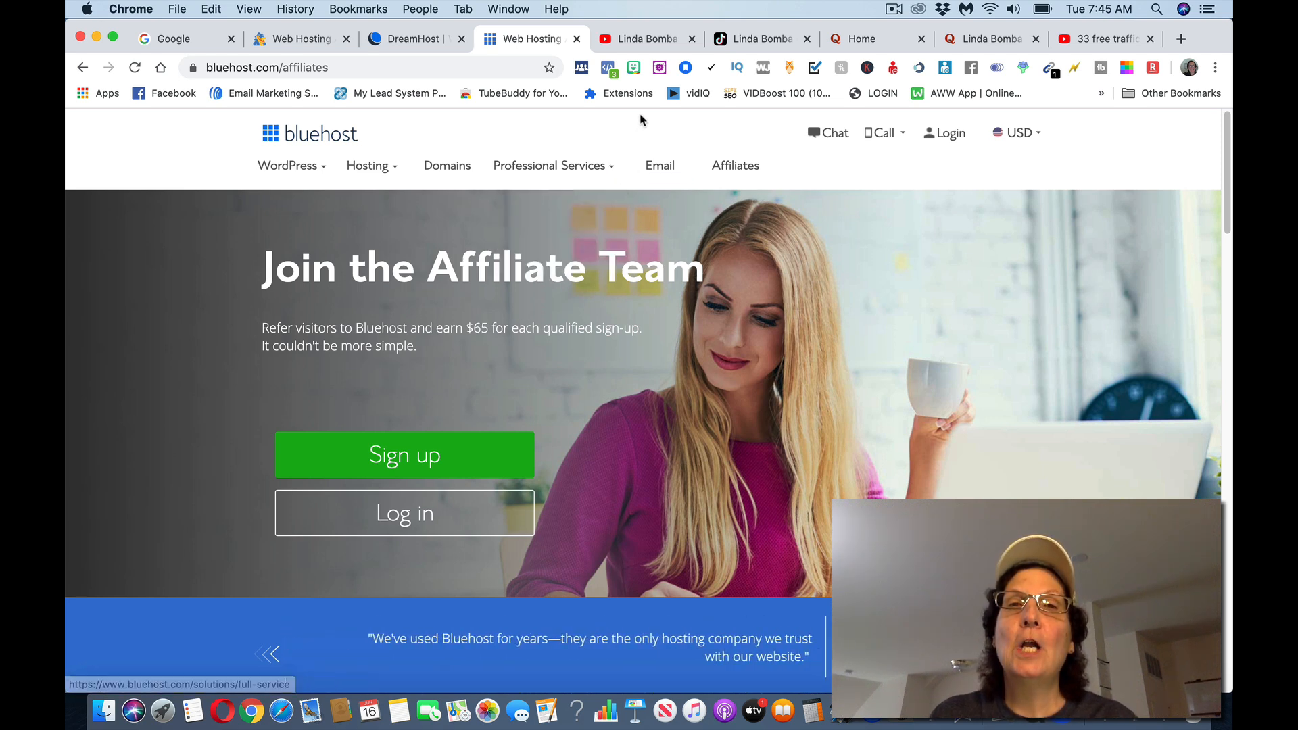
- Show the YouTube channel and TikTok profile, then switch to Quora's home feed
left_click(642, 38)
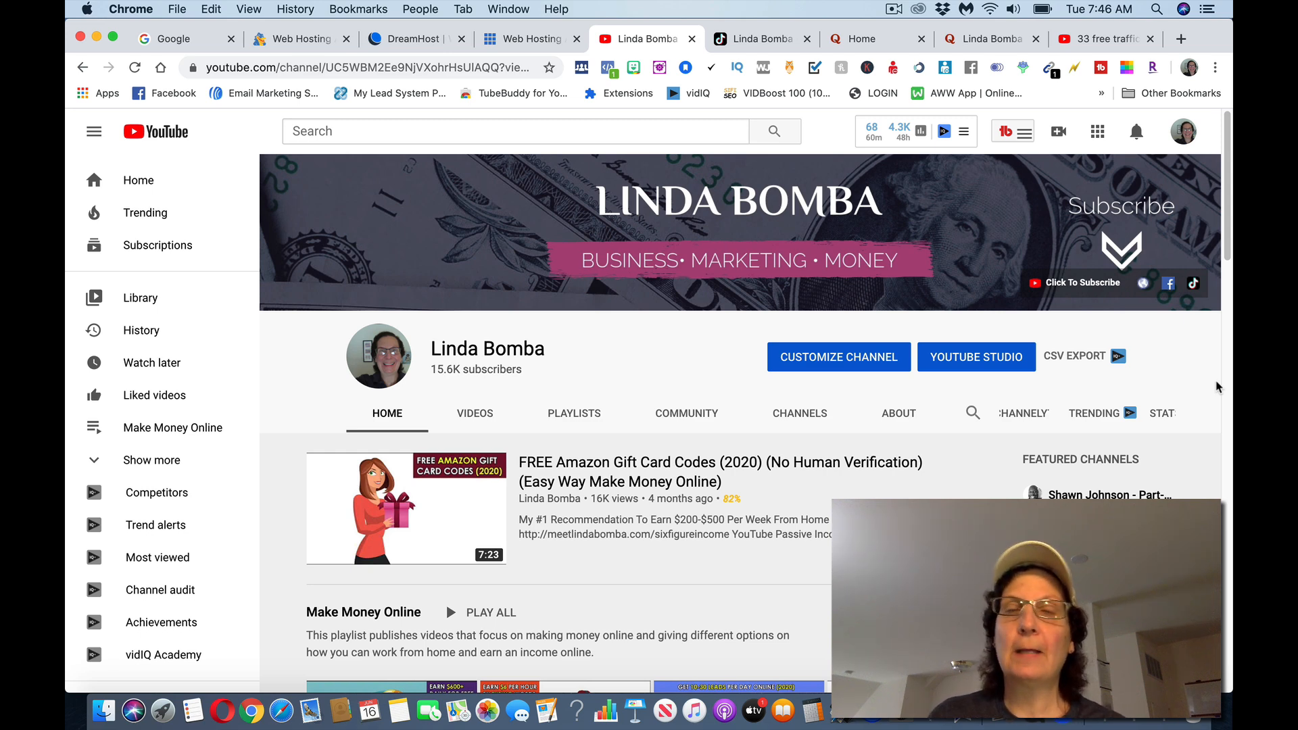
scroll("down", 3)
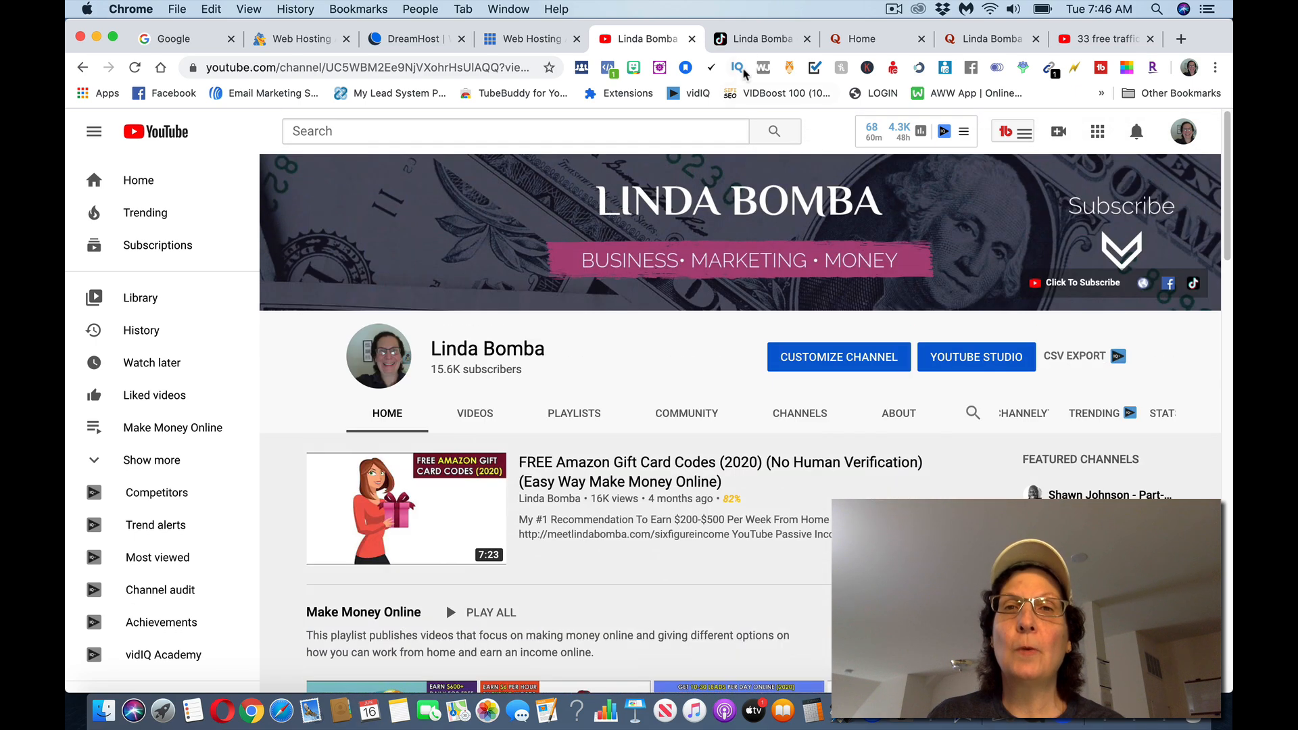
left_click(754, 37)
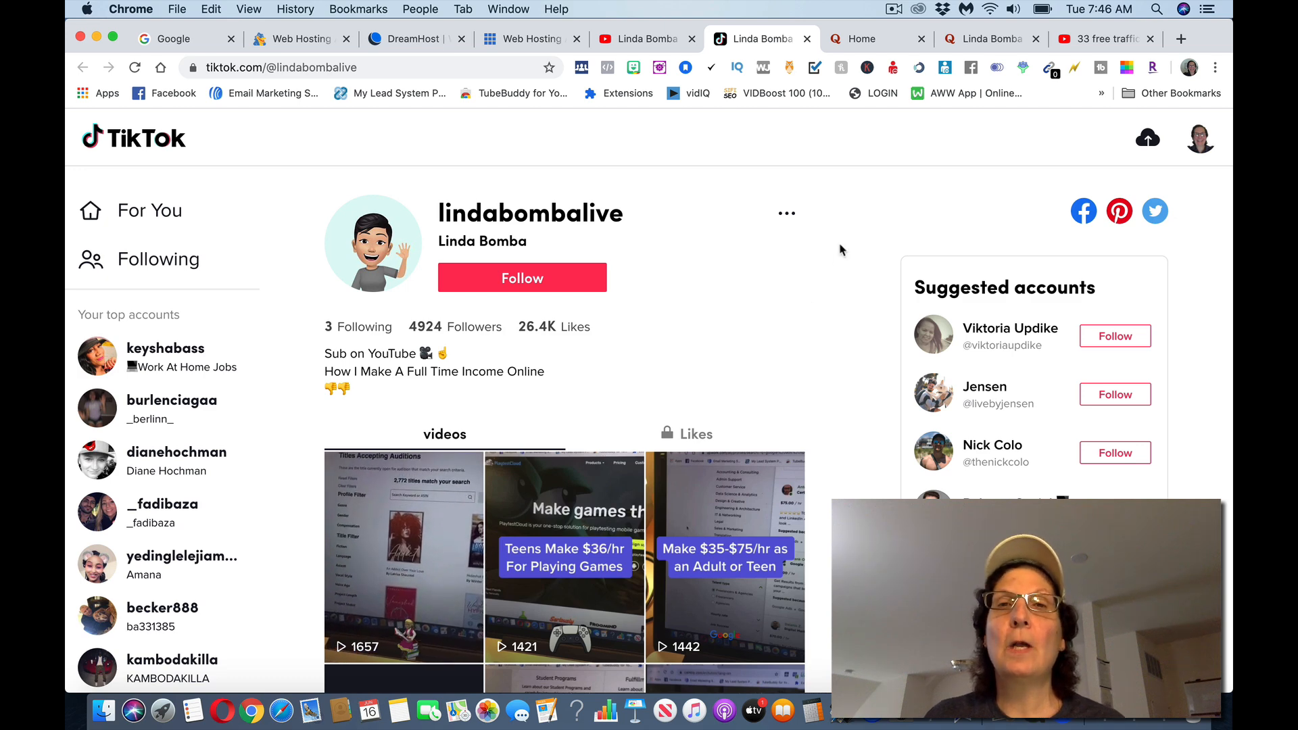
left_click(864, 38)
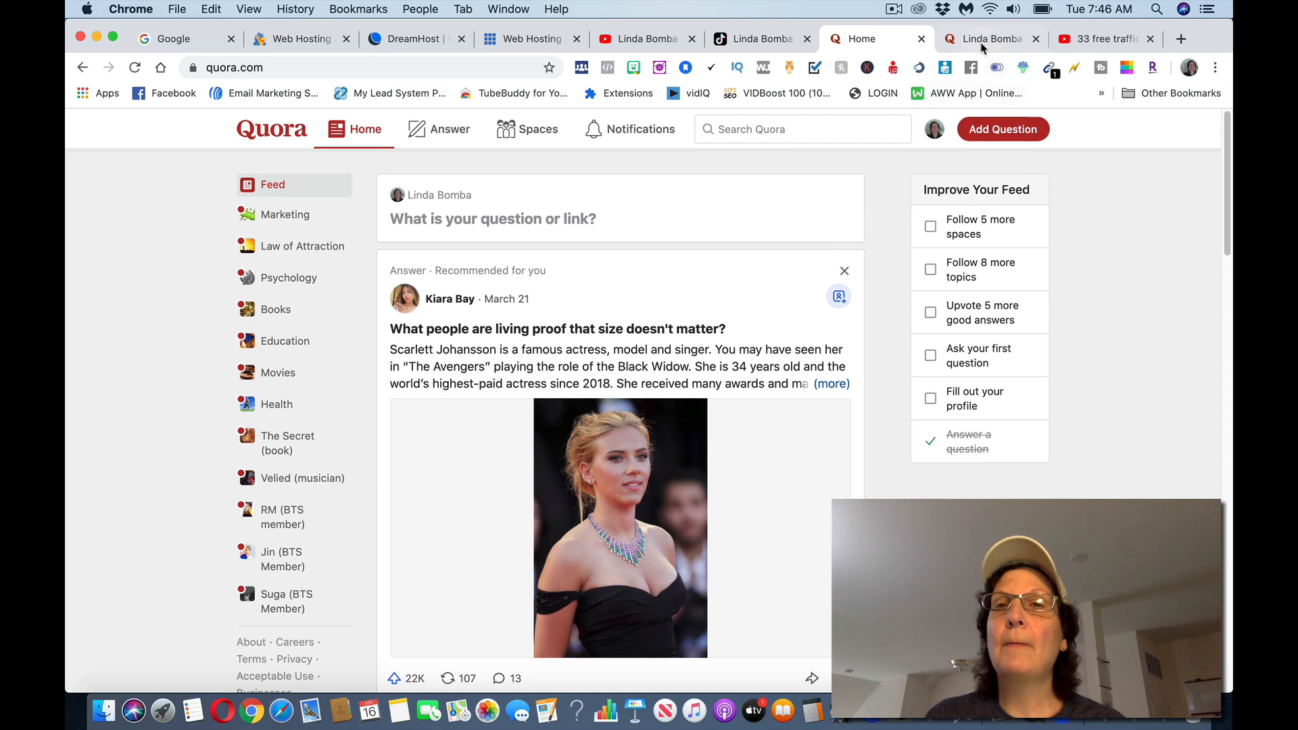
- Show the Quora profile with 61 answers, then switch to the free traffic search results
left_click(985, 39)
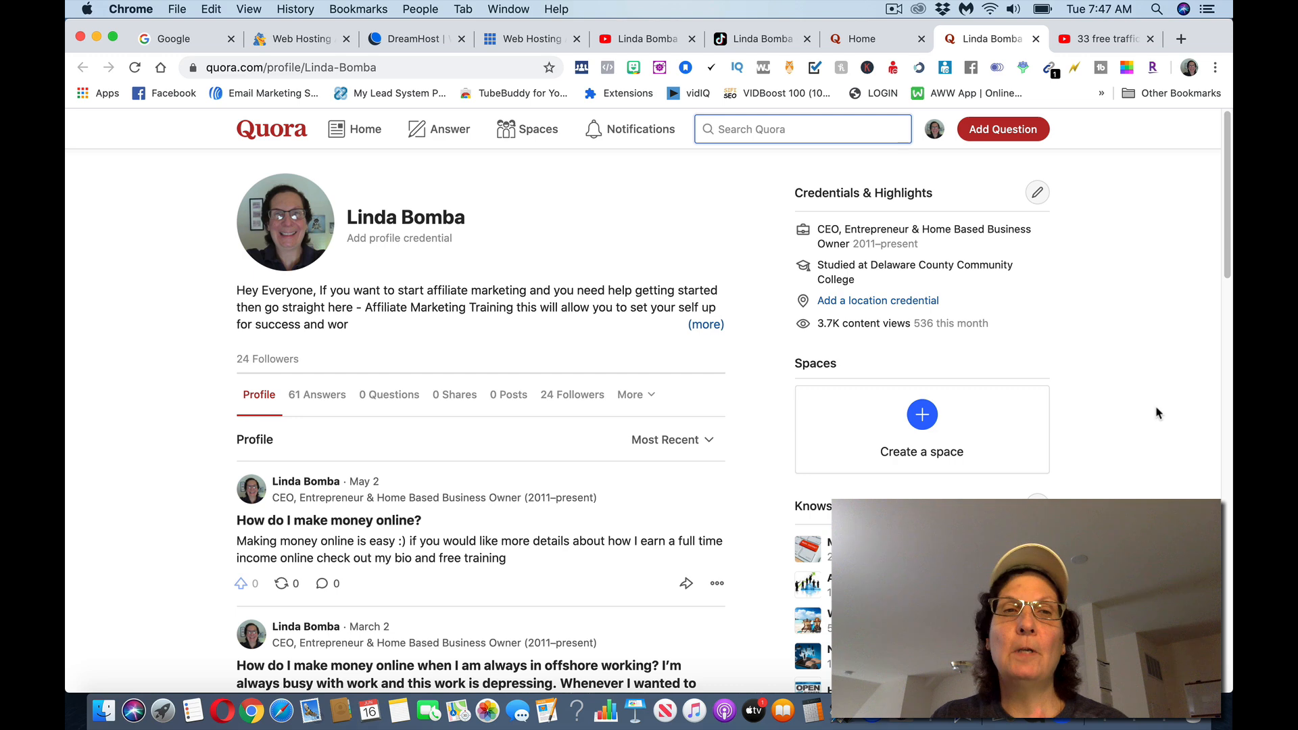
left_click(1102, 39)
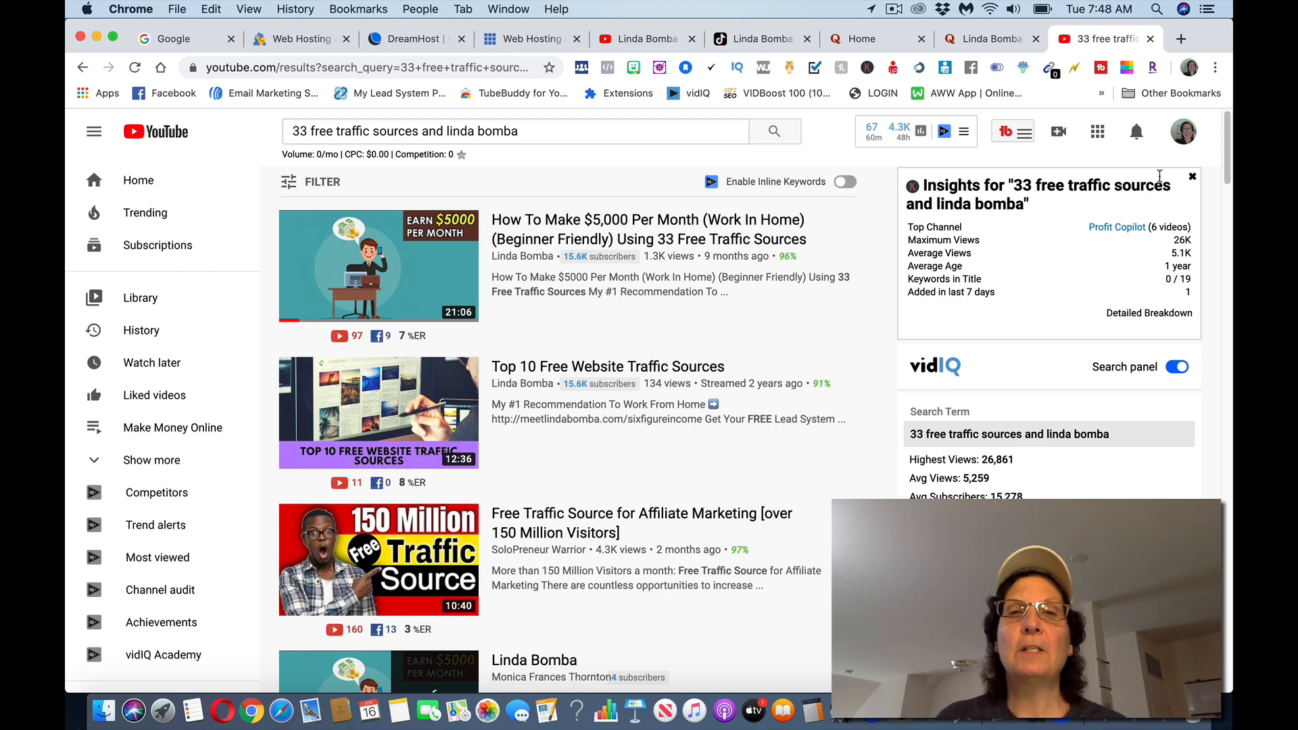
- Keep YouTube results for '33 free traffic sources and linda bomba' on screen
left_click(893, 9)
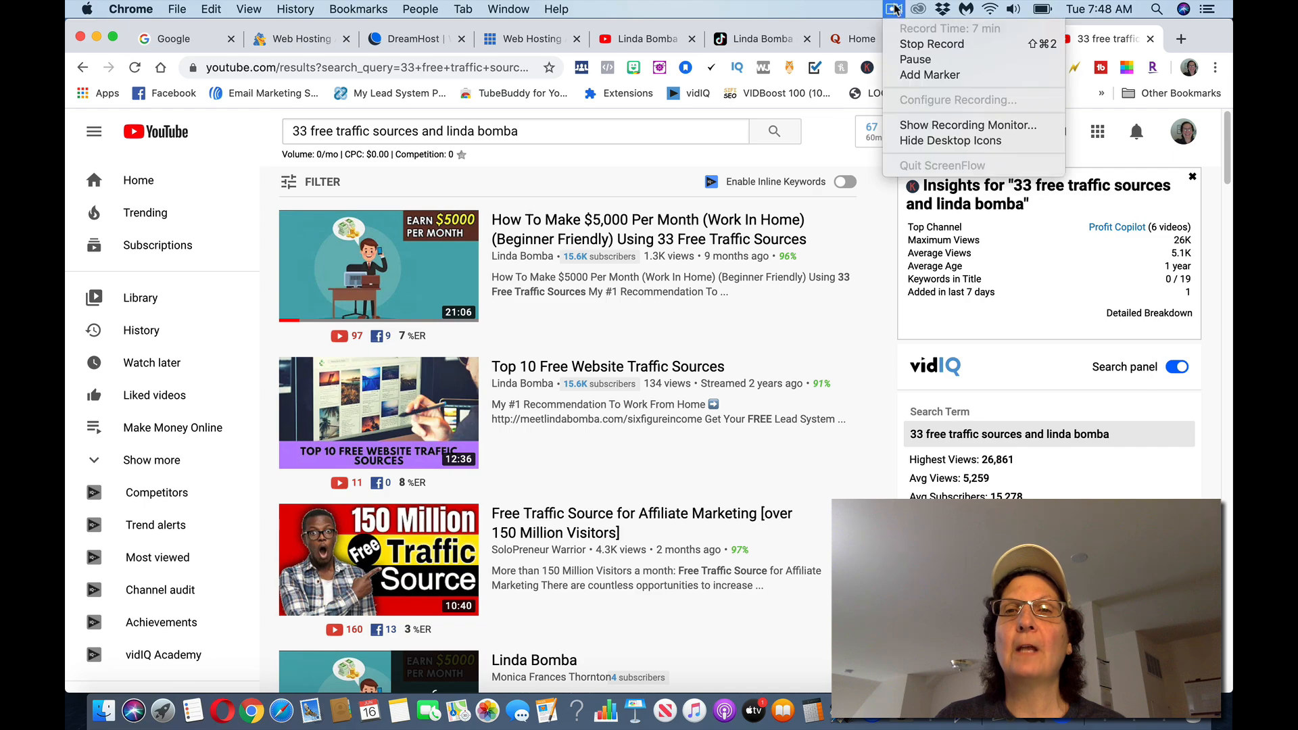